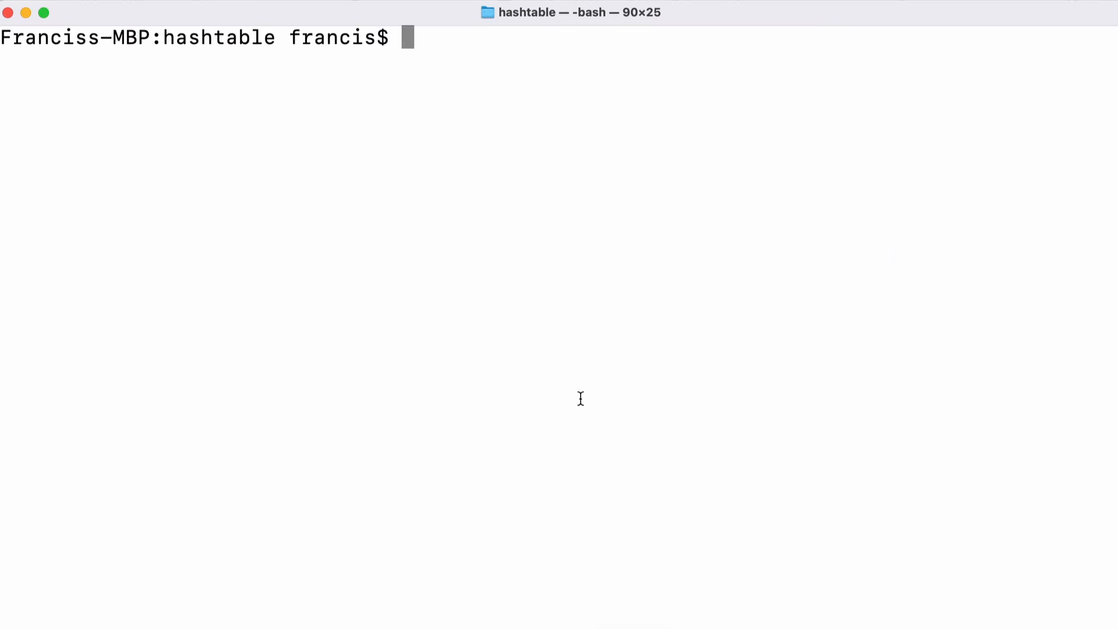
- Run python3 demo.py, create a new map and print its empty 8 buckets
{"action": "type", "text": "python3 demo.py"}
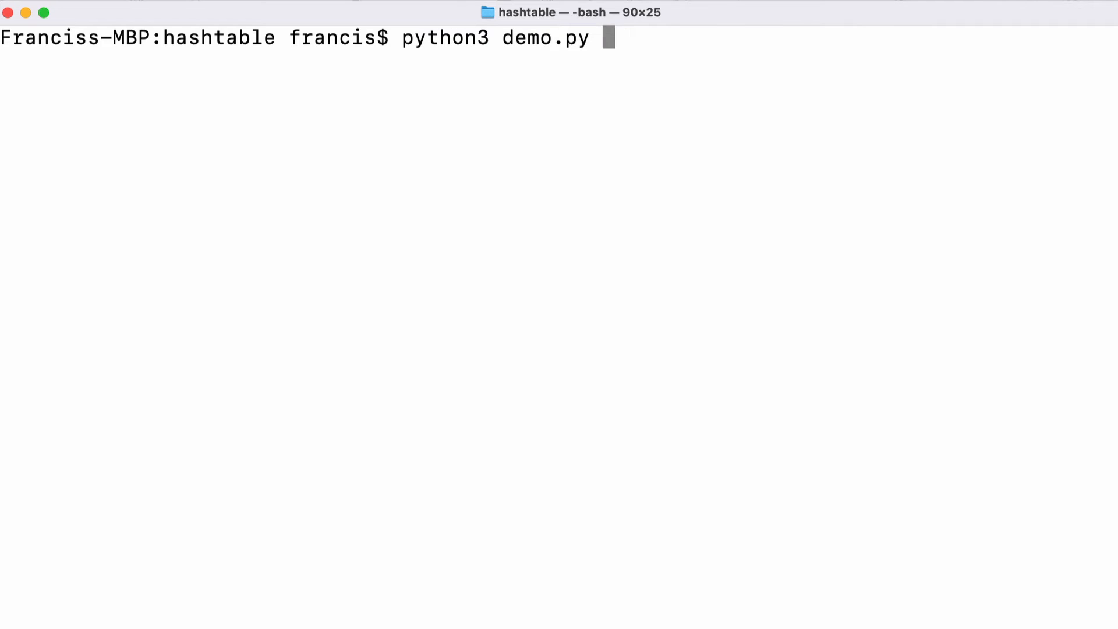
{"action": "key", "text": "enter"}
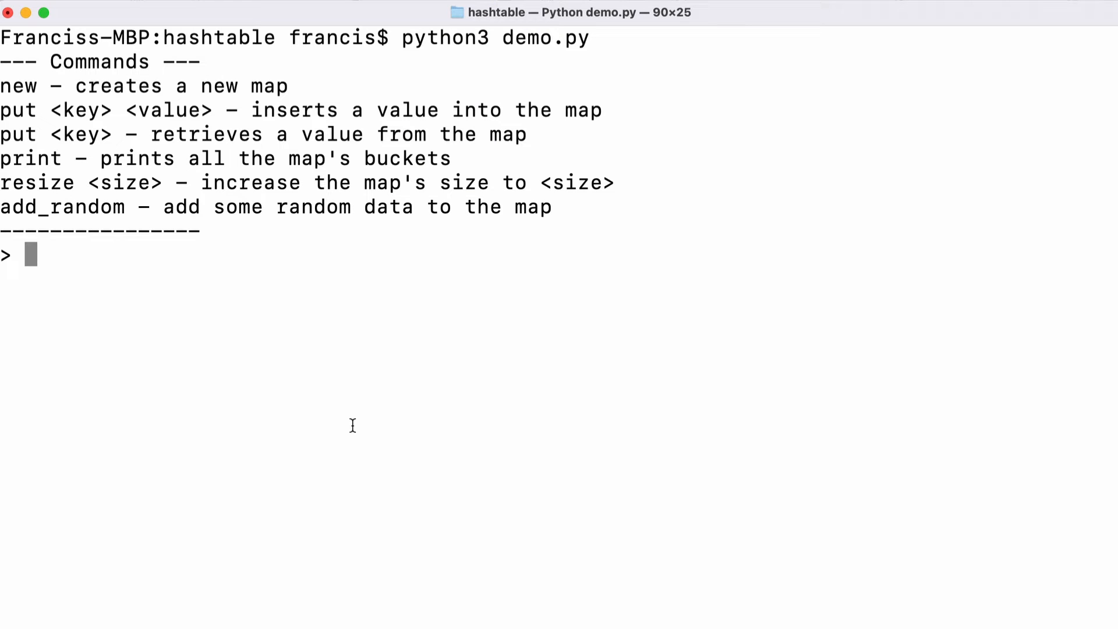
{"action": "type", "text": "new"}
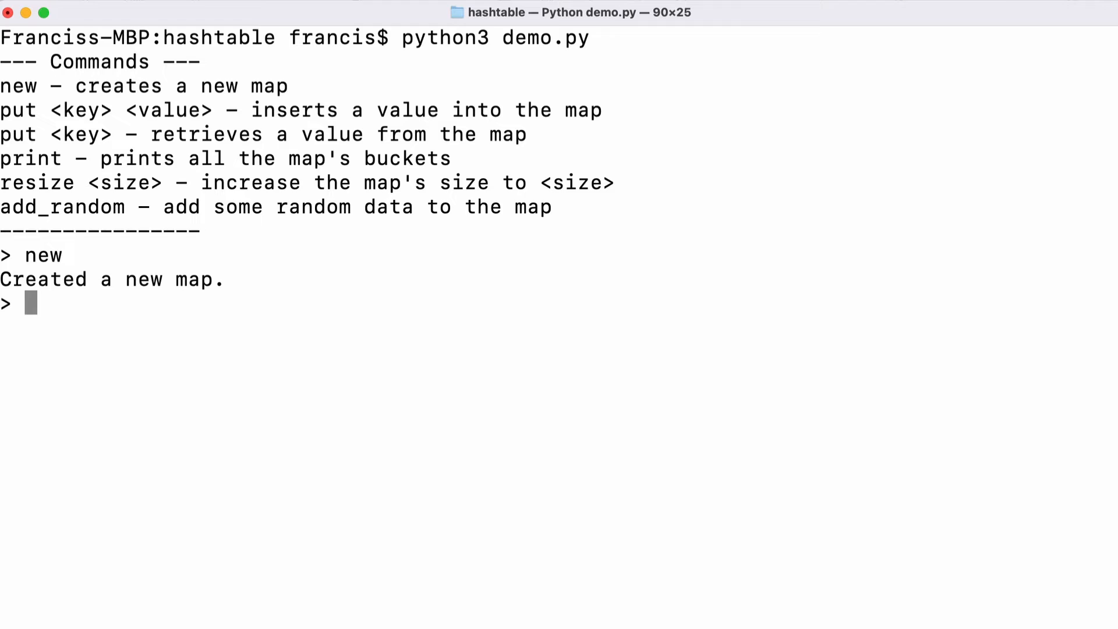
{"action": "type", "text": "print"}
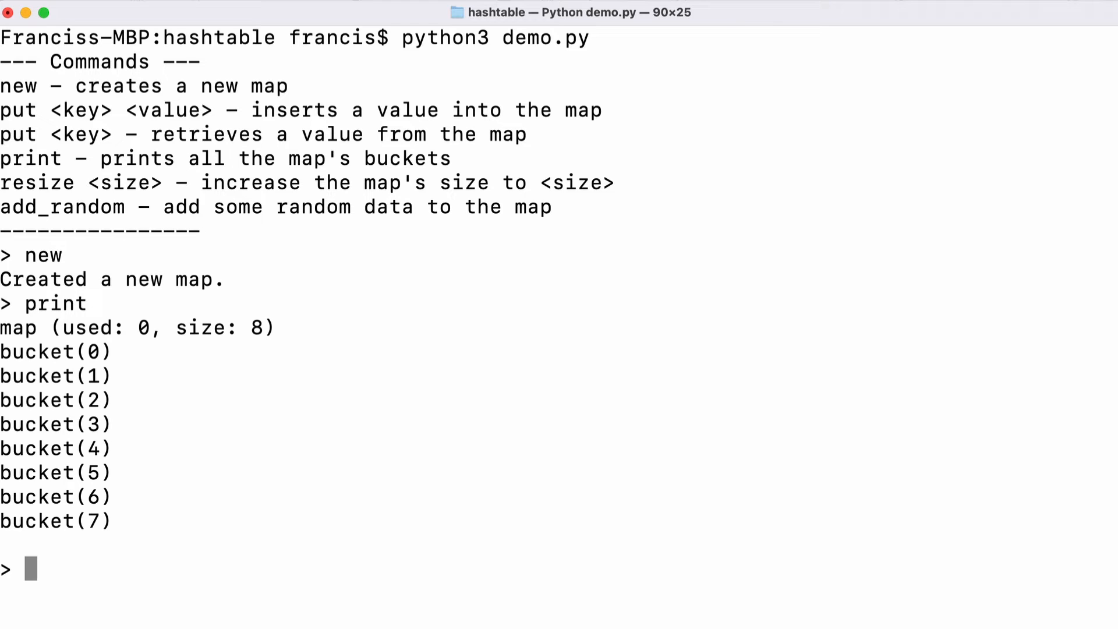
- Store key francis with value example and print it landing in bucket 5
{"action": "type", "text": "put"}
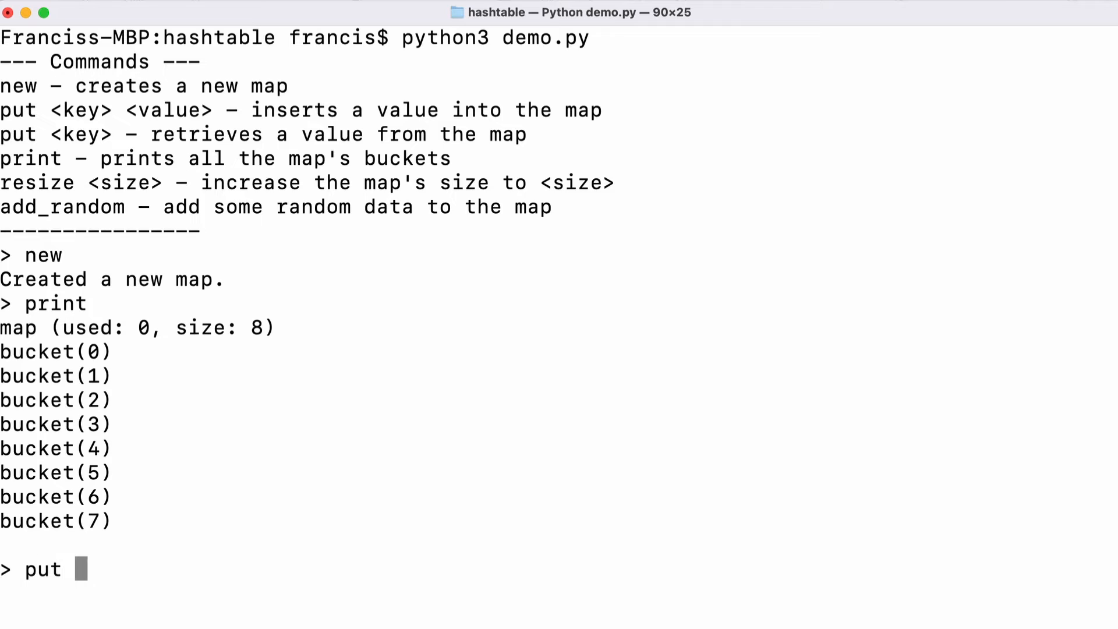
{"action": "type", "text": "francis"}
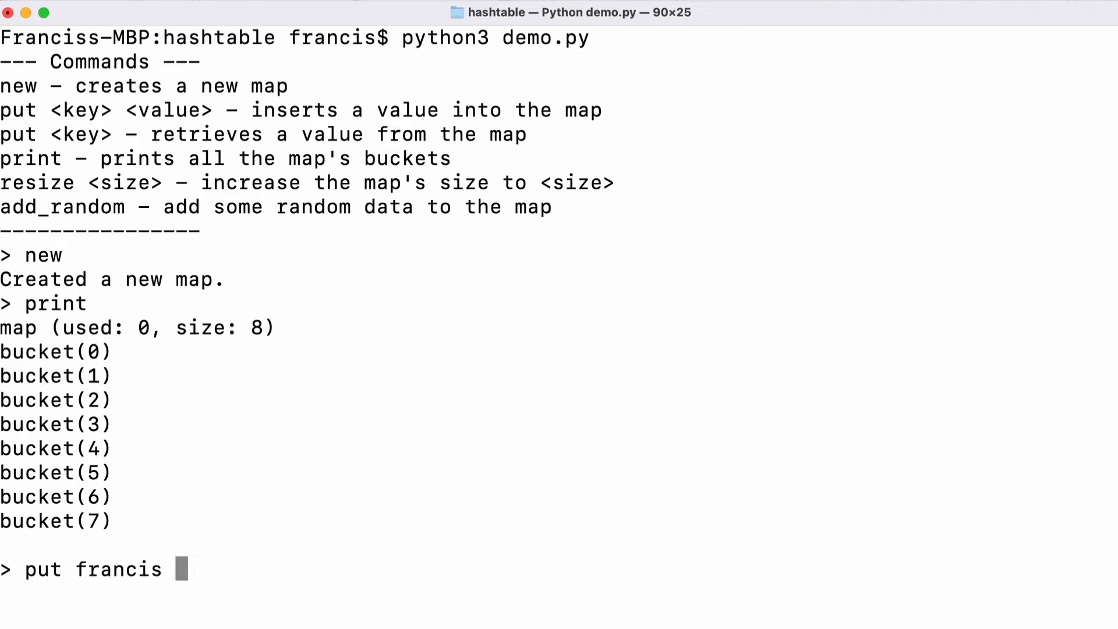
{"action": "type", "text": "example"}
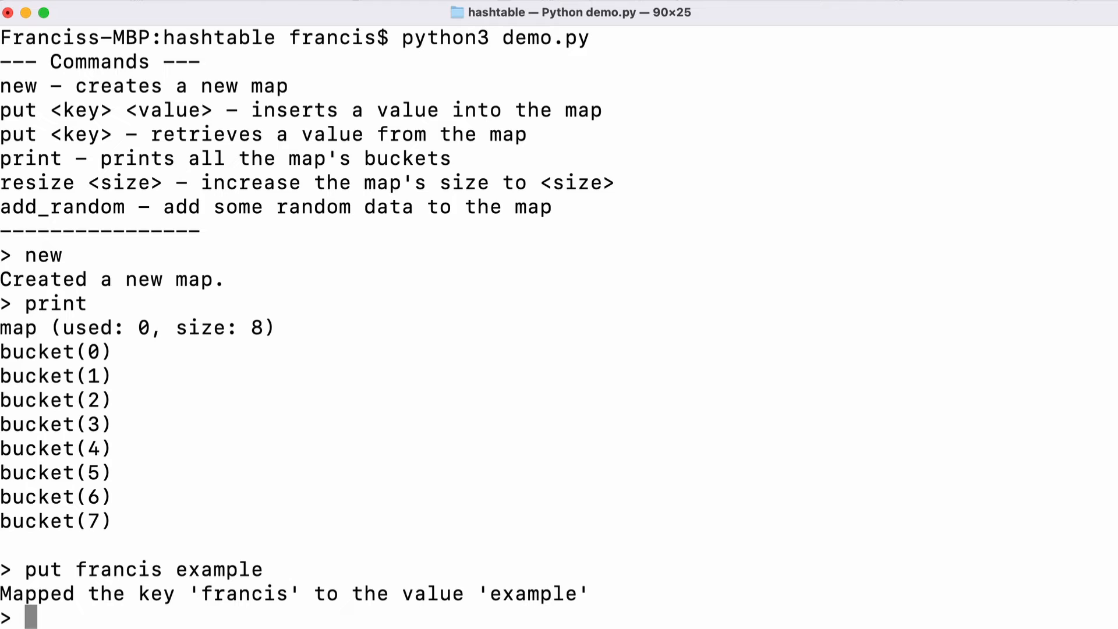
{"action": "type", "text": "print"}
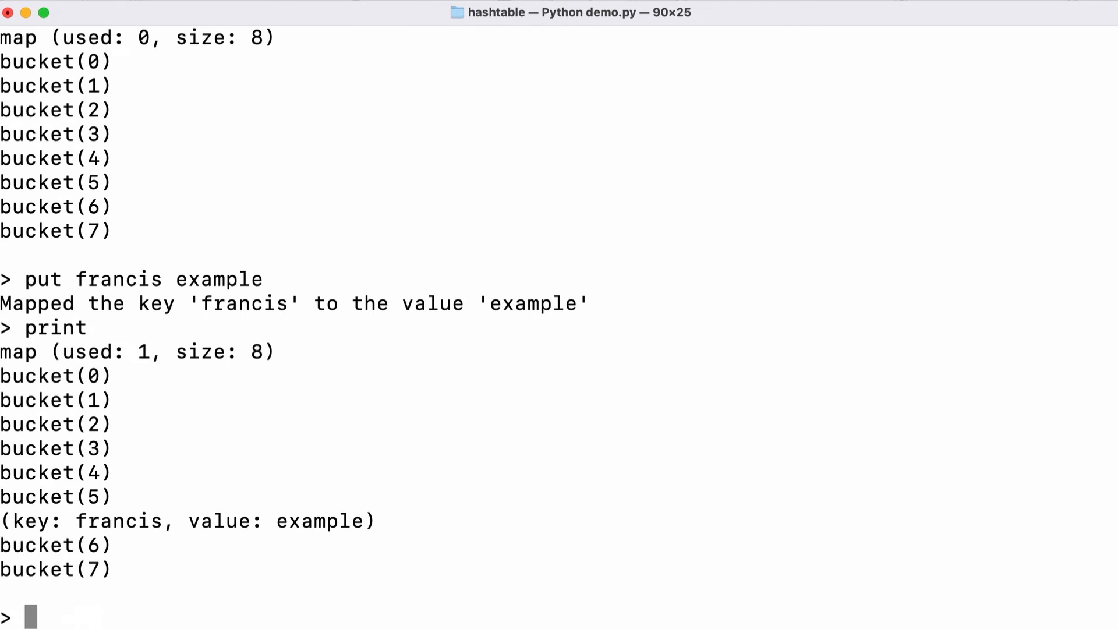
- Store key hello with value world, landing in bucket 3, and begin the add_random command
{"action": "type", "text": "put hello world"}
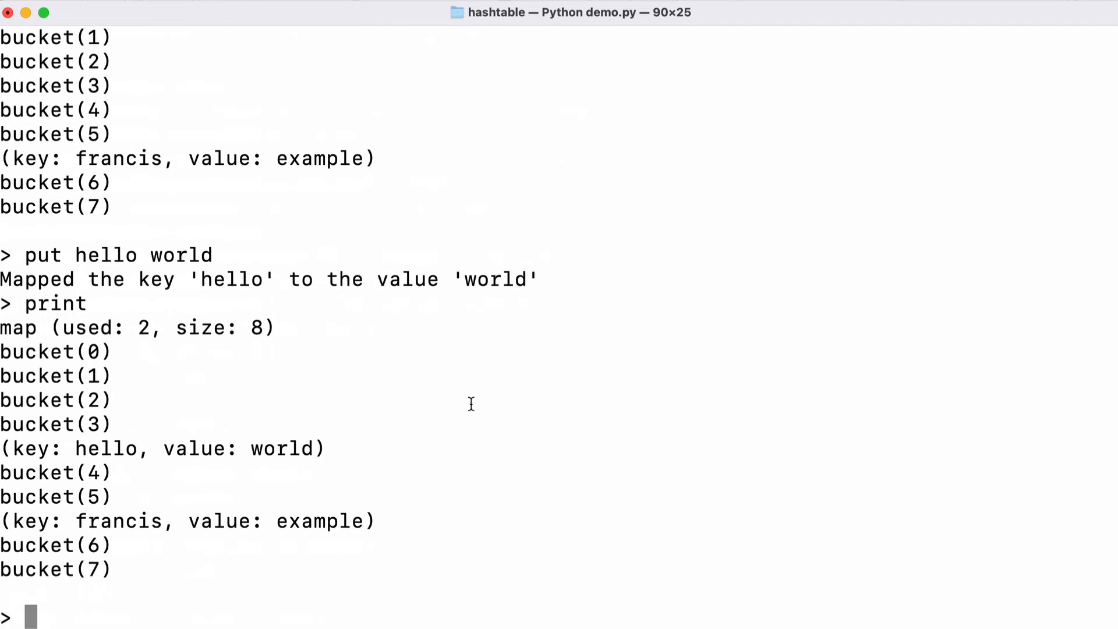
{"action": "type", "text": "add"}
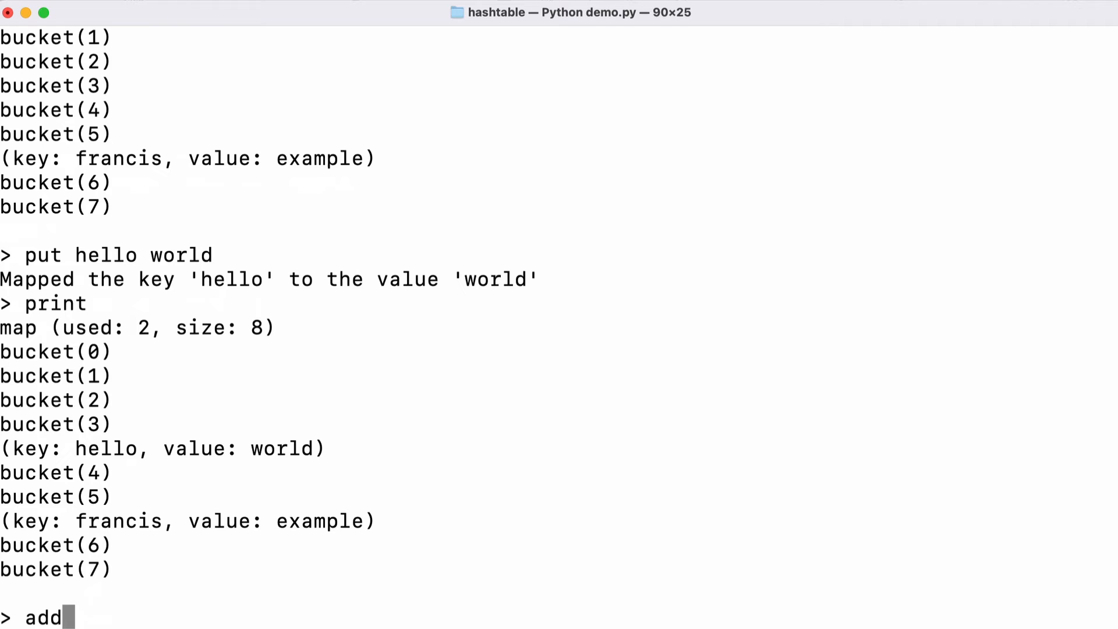
{"action": "type", "text": "_rando"}
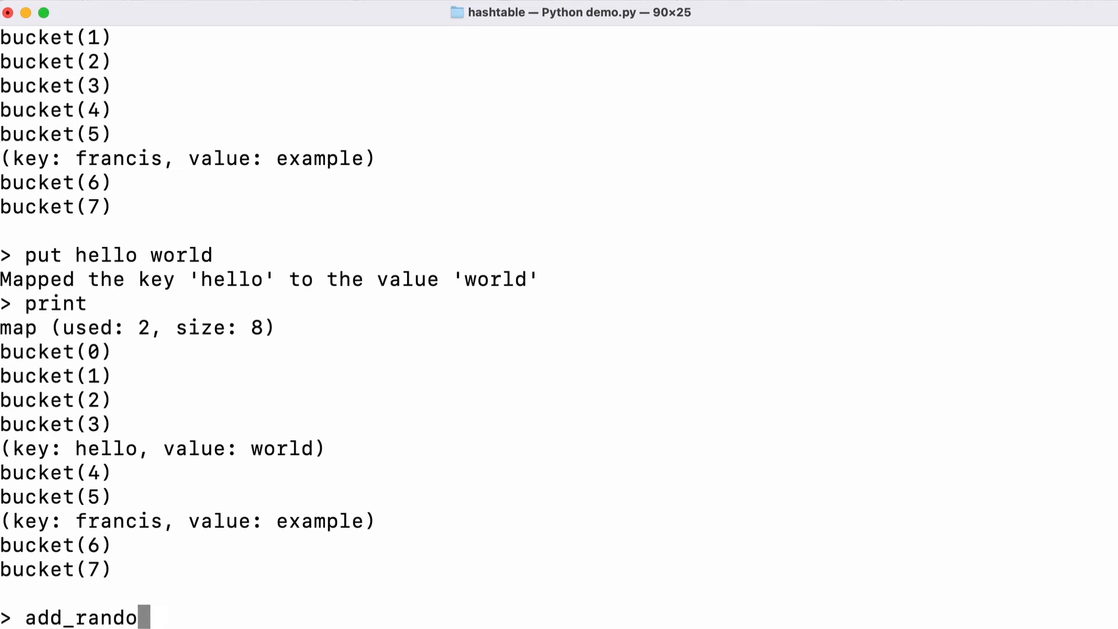
- Fill the map with random entries across 128 buckets and begin a resize command
{"action": "key", "text": "enter"}
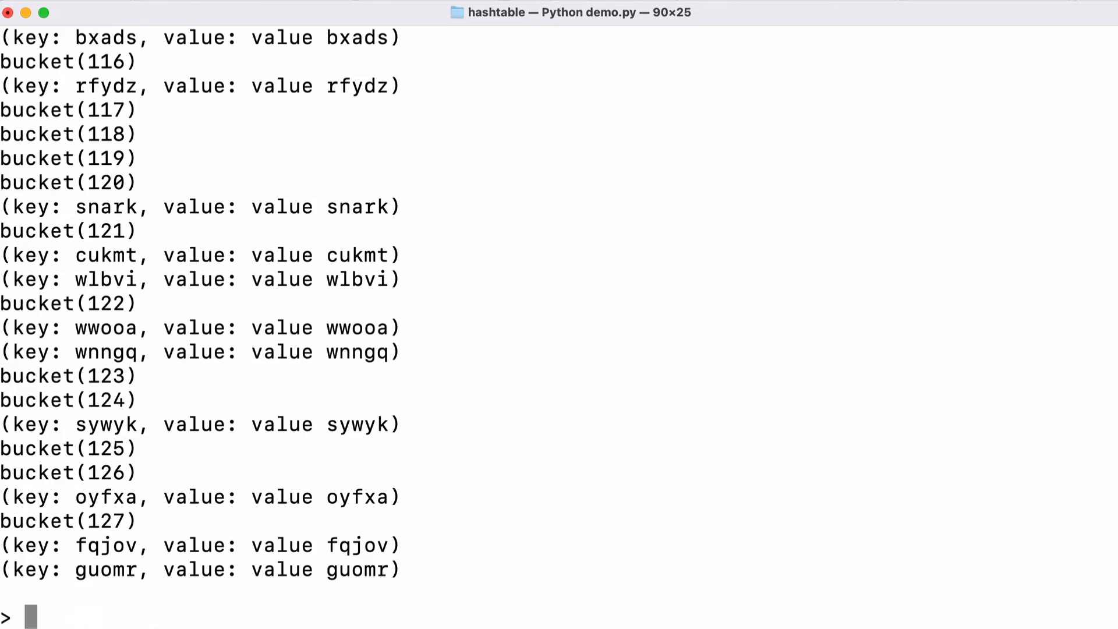
{"action": "mouse_move", "coordinate": [347, 374]}
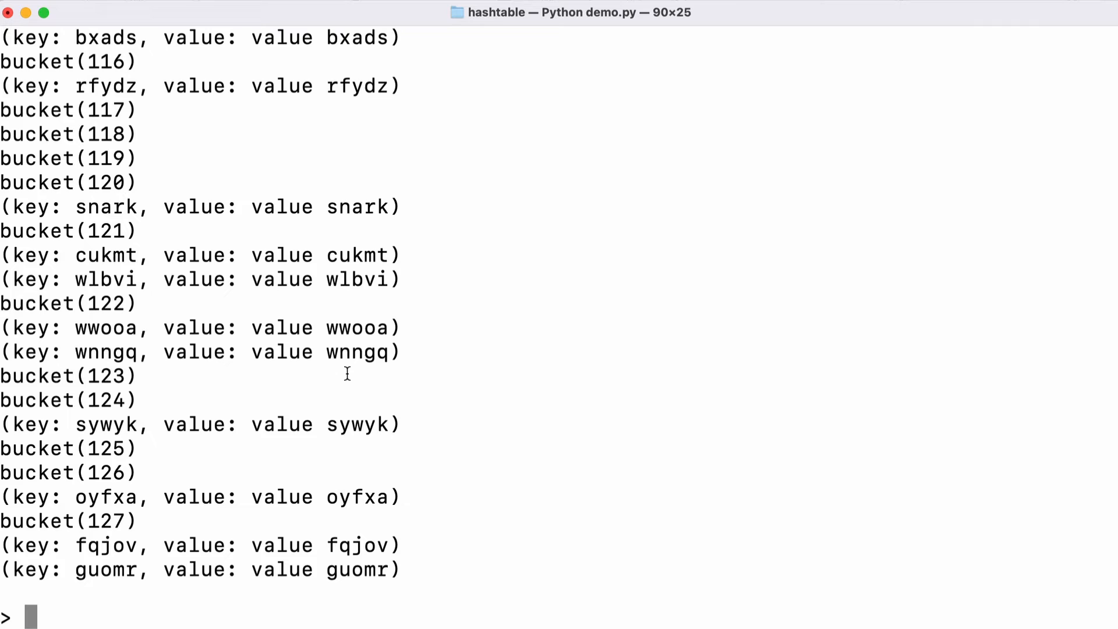
{"action": "mouse_move", "coordinate": [479, 359]}
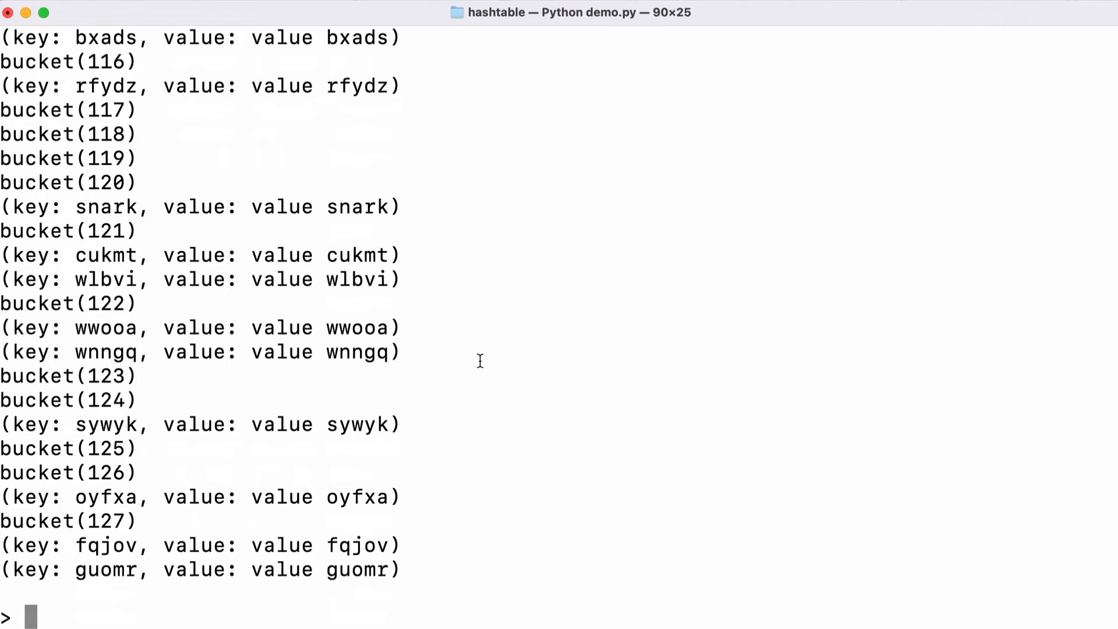
{"action": "type", "text": "resize 512"}
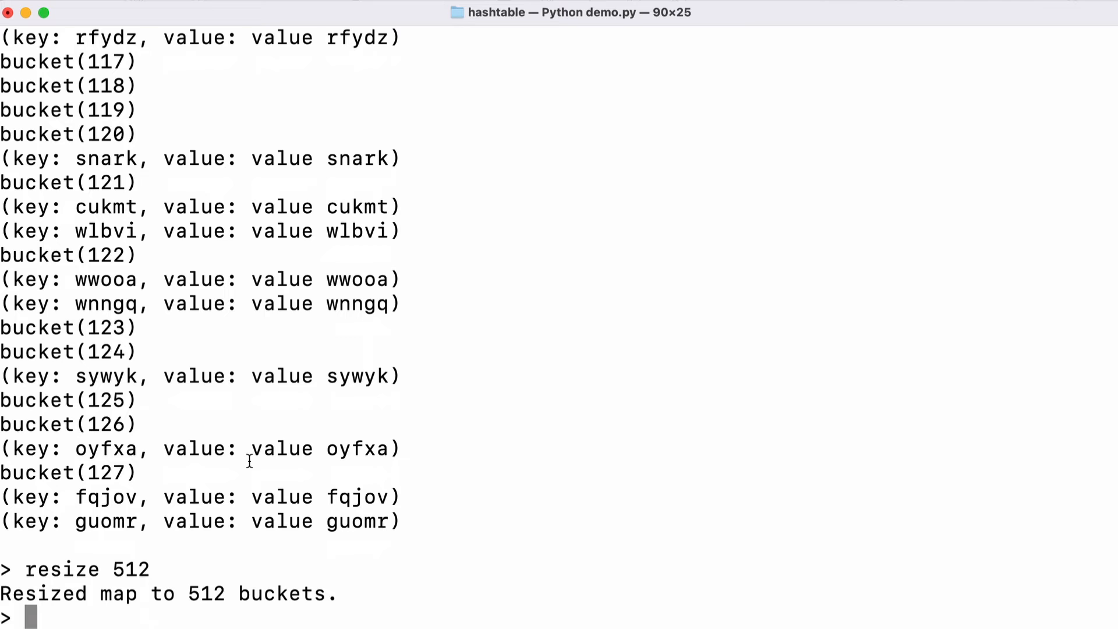
- Print the 512-bucket map, then resize it to 4096 buckets
{"action": "type", "text": "print"}
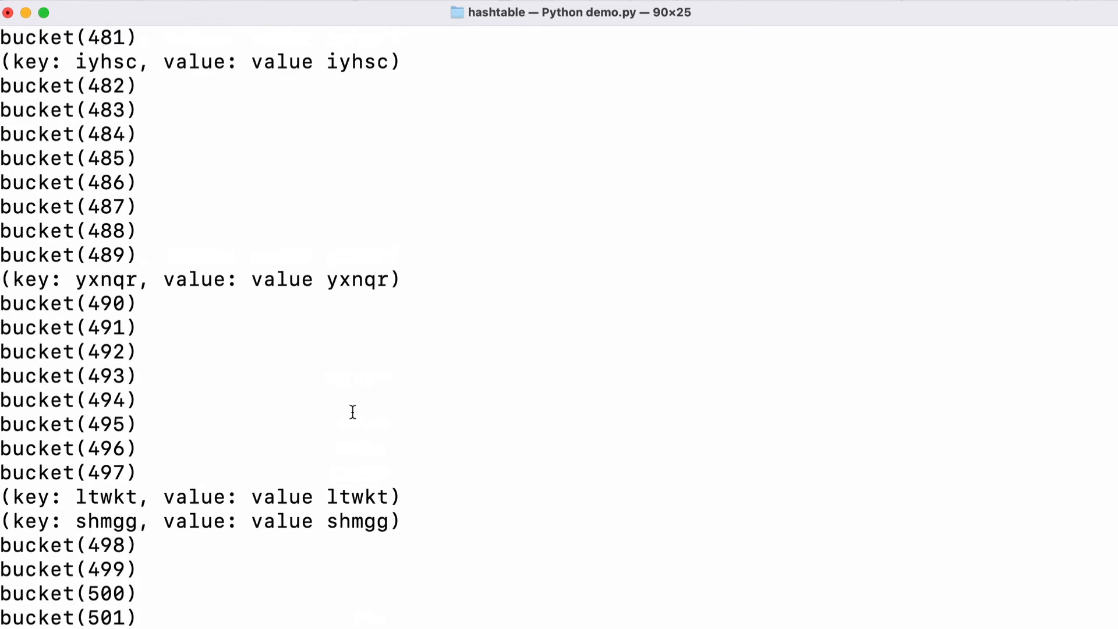
{"action": "scroll", "scroll_direction": "up", "scroll_amount": 3}
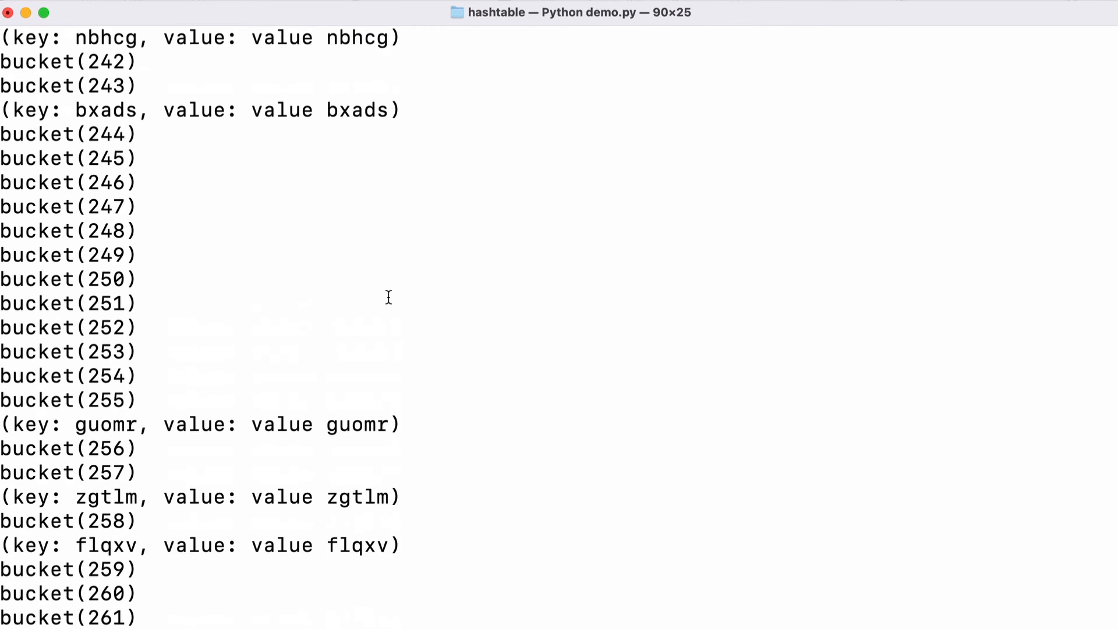
{"action": "type", "text": "re"}
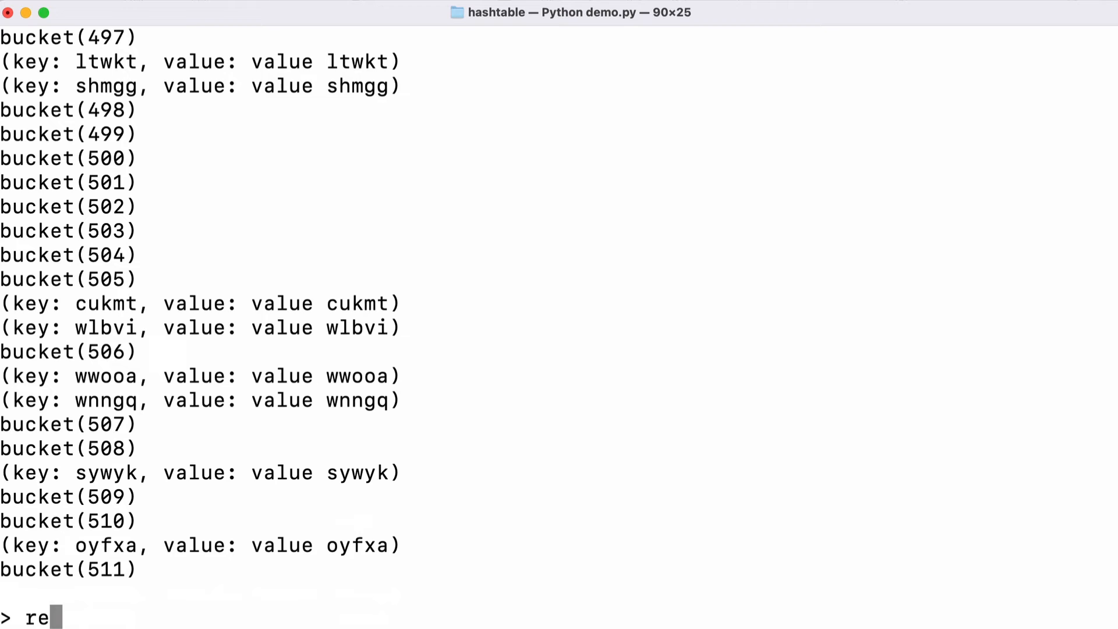
{"action": "type", "text": "size 409"}
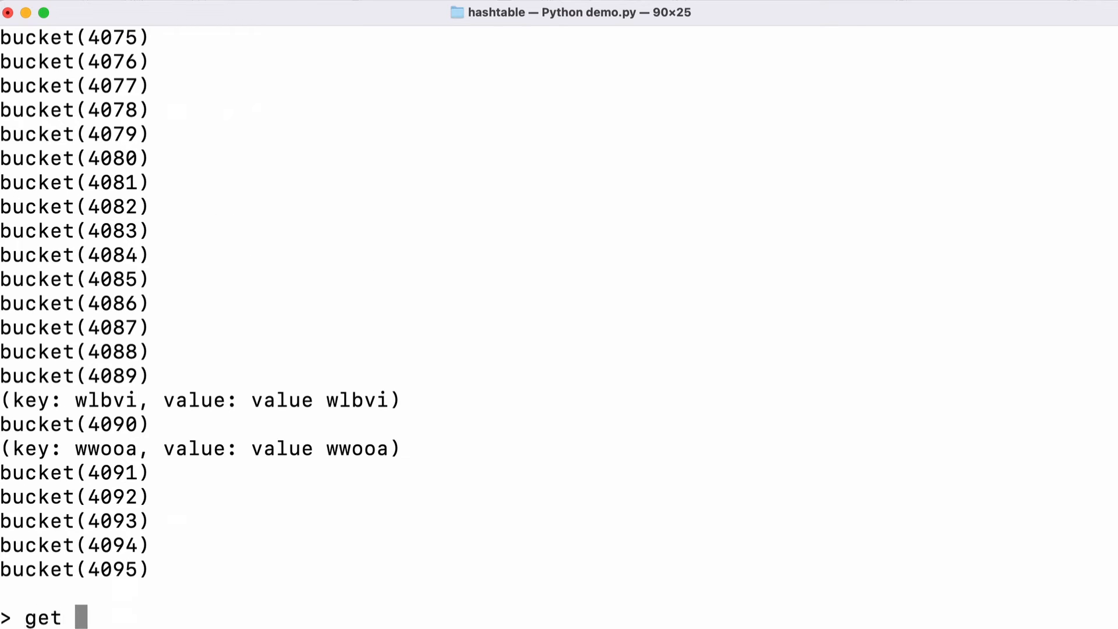
- Look up francis returning example, then copy and look up wwooa returning value wwooa
{"action": "type", "text": "fra"}
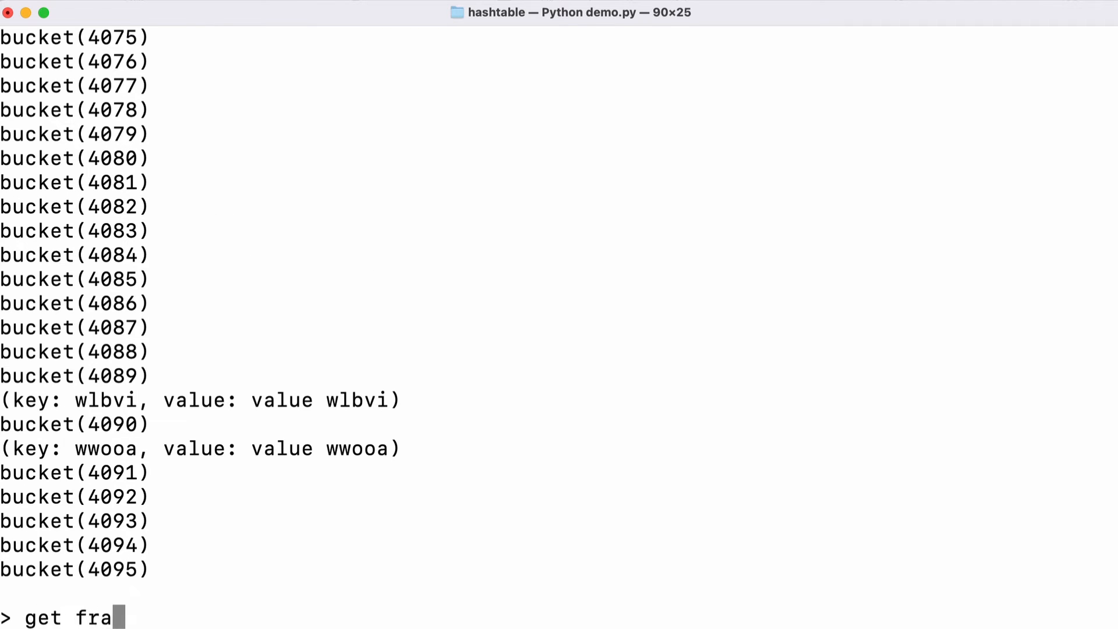
{"action": "type", "text": "ncis"}
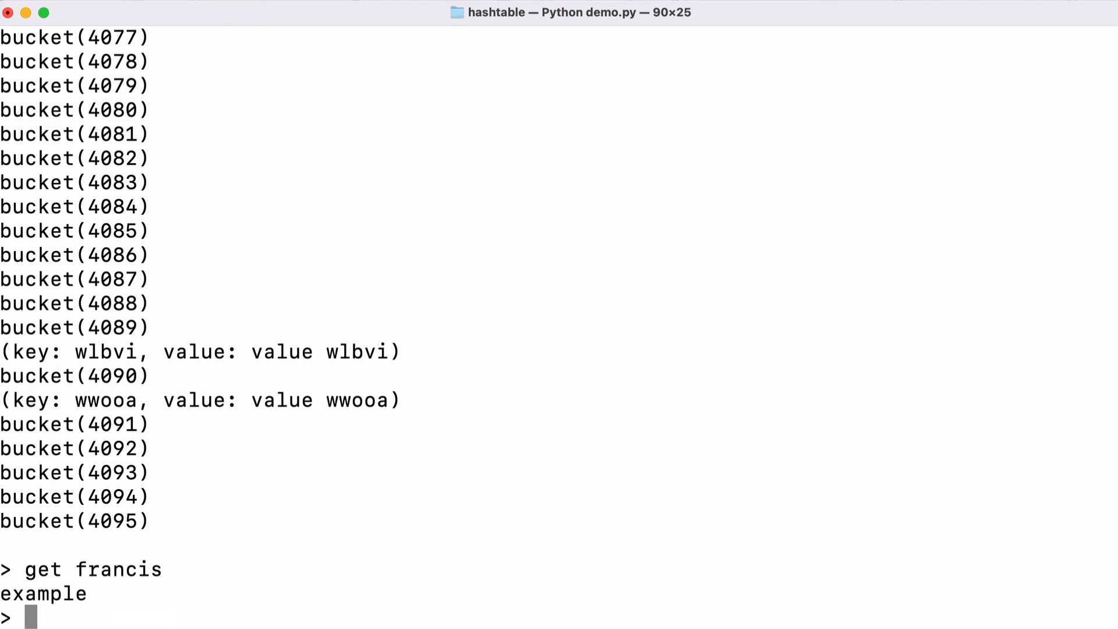
{"action": "double_click", "coordinate": [106, 399]}
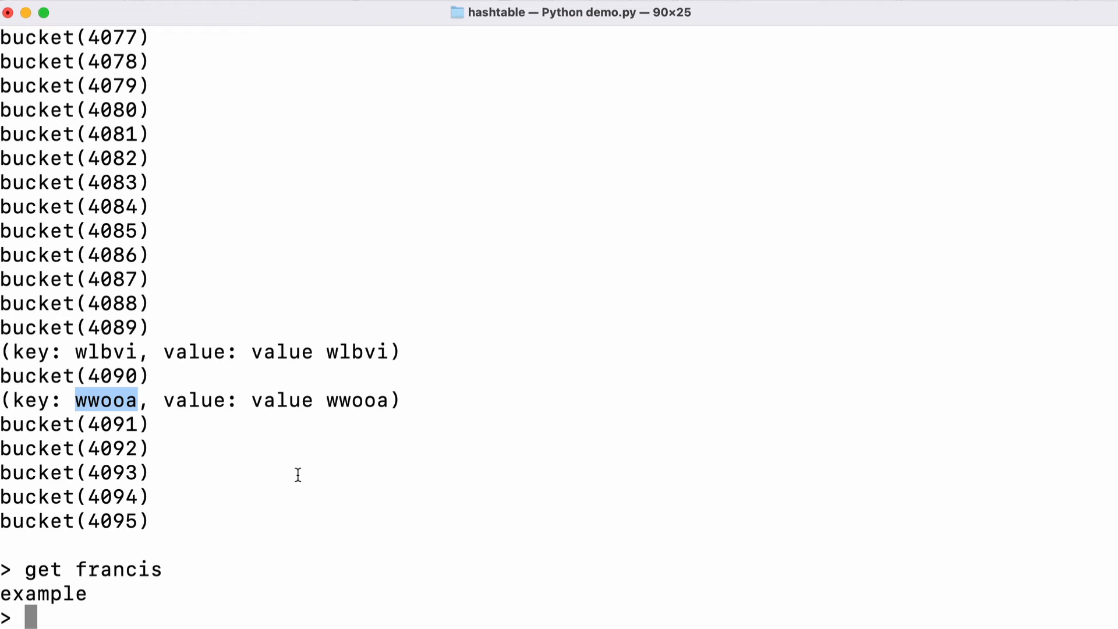
{"action": "type", "text": "get wwooa"}
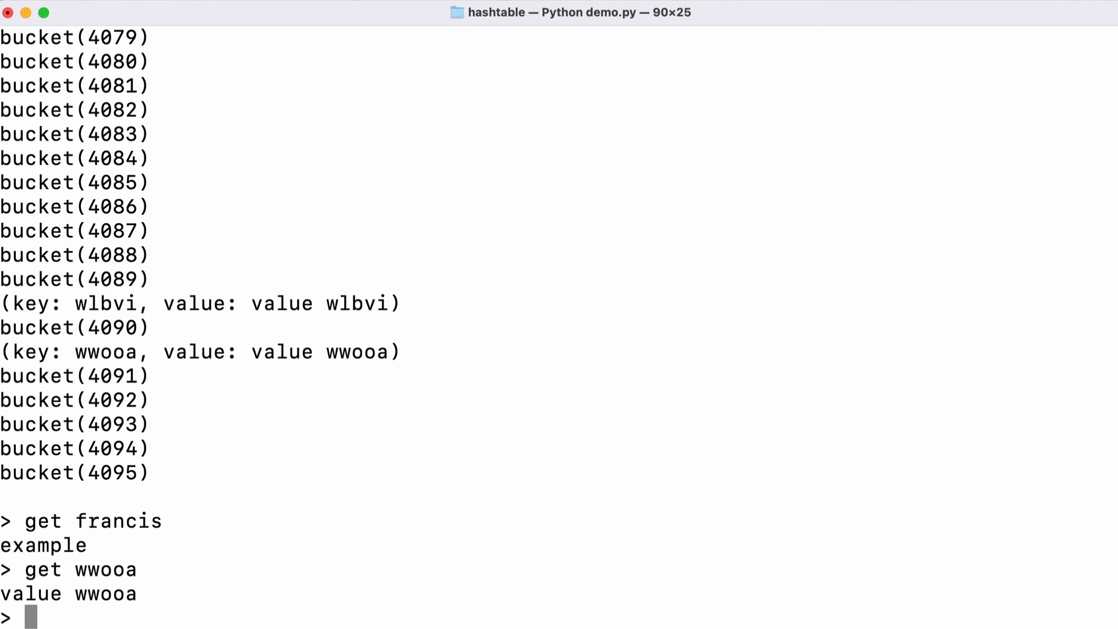
- Look up the missing key howcode in the map
{"action": "type", "text": "get"}
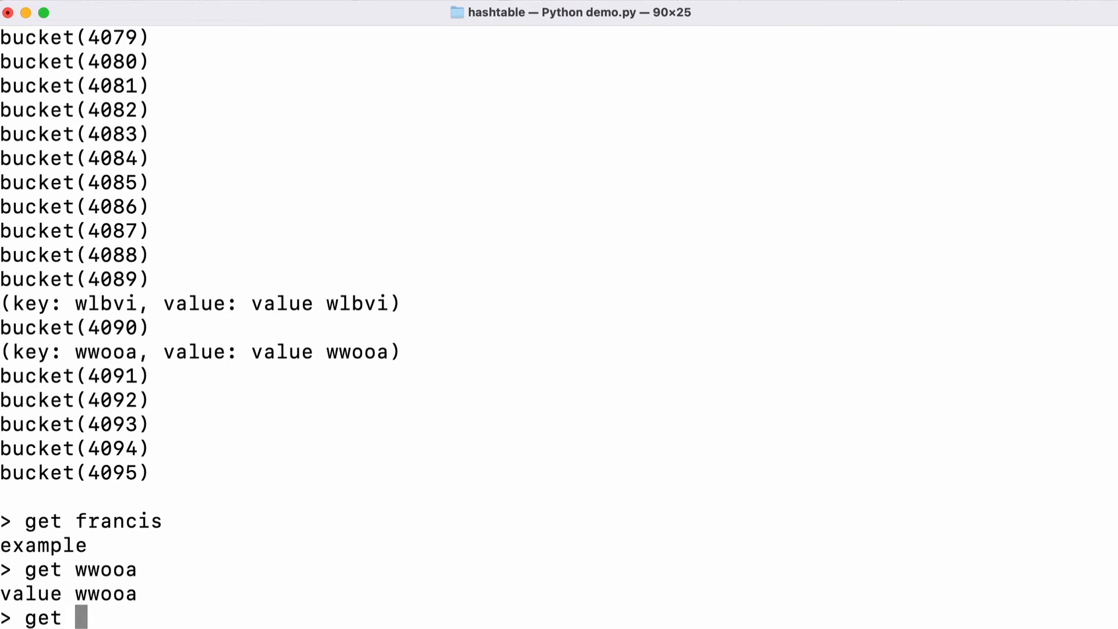
{"action": "type", "text": "howcode"}
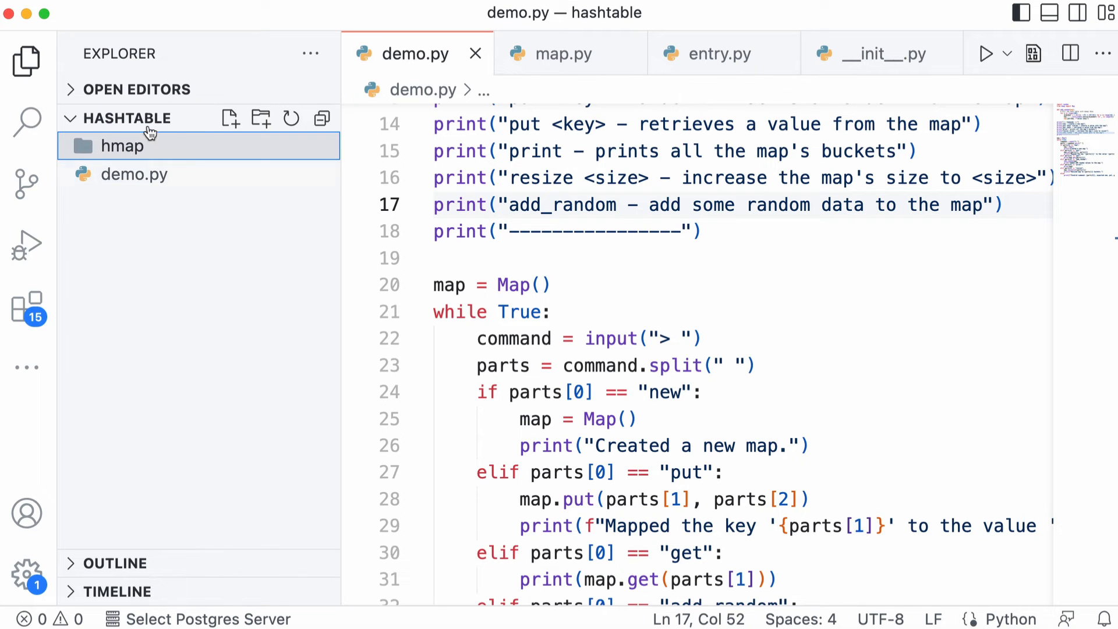
{"action": "mouse_move", "coordinate": [122, 147]}
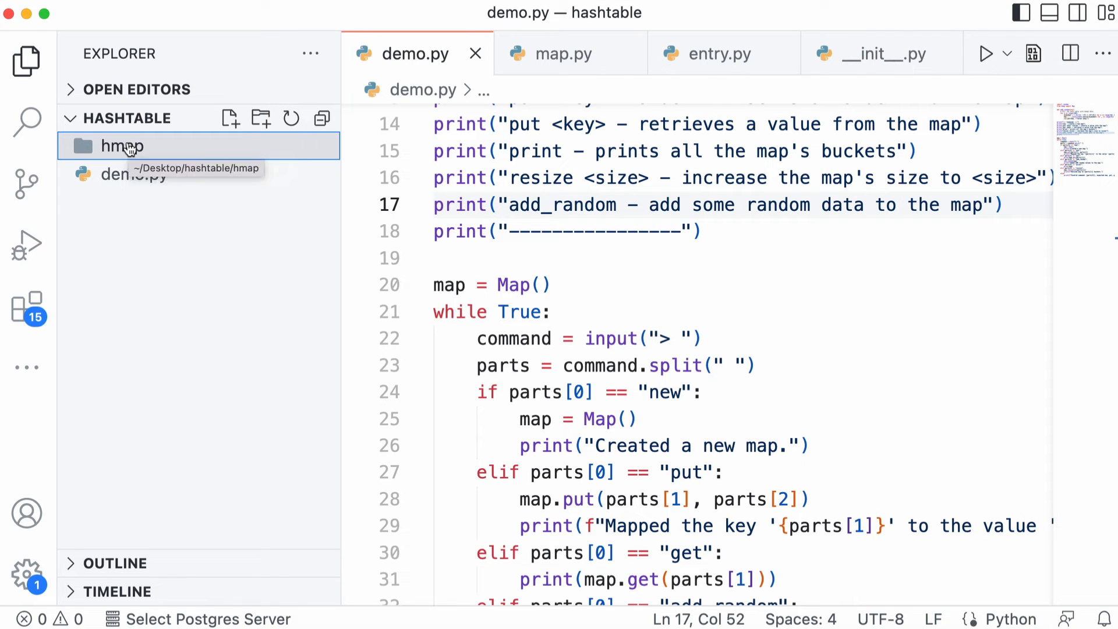
- Expand the hmap folder, show map.py and highlight a line of the Map class
{"action": "left_click", "coordinate": [122, 147]}
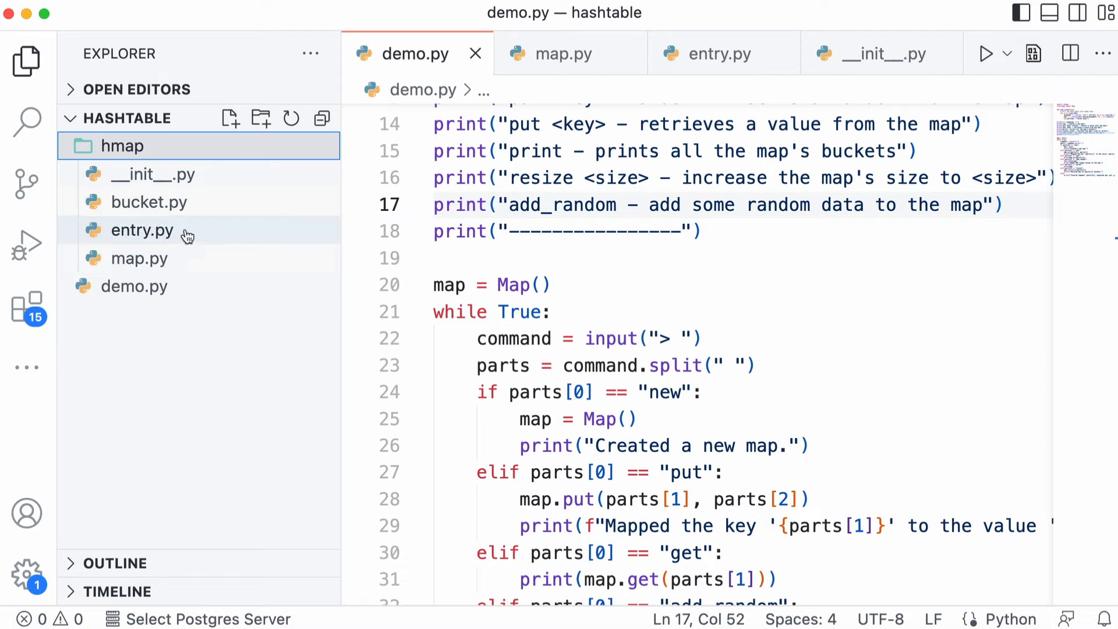
{"action": "left_click", "coordinate": [567, 54]}
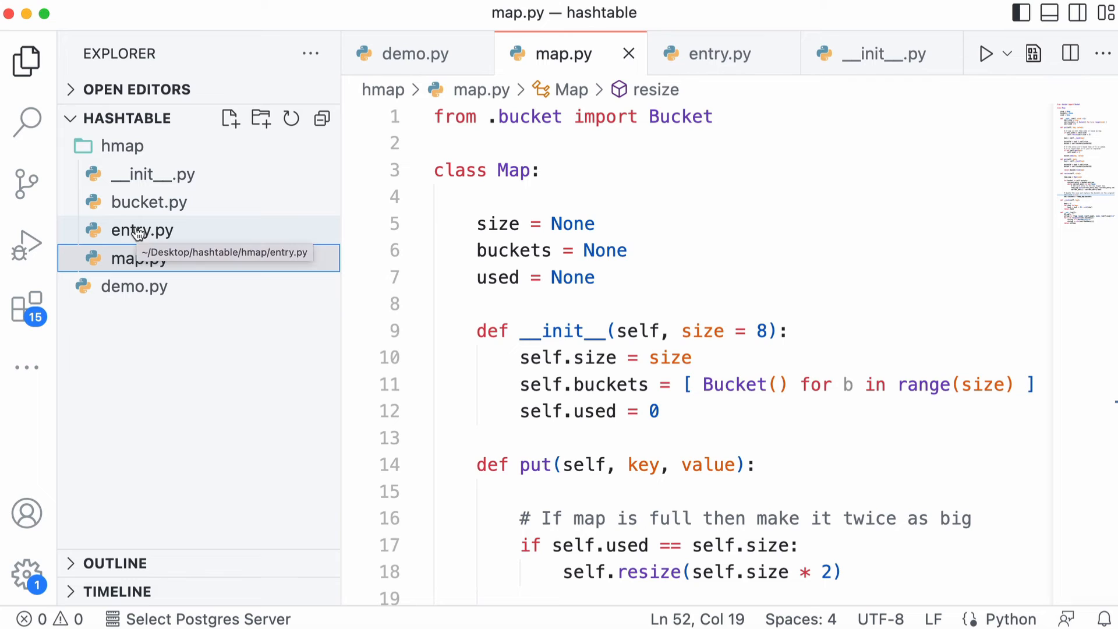
{"action": "mouse_move", "coordinate": [147, 208]}
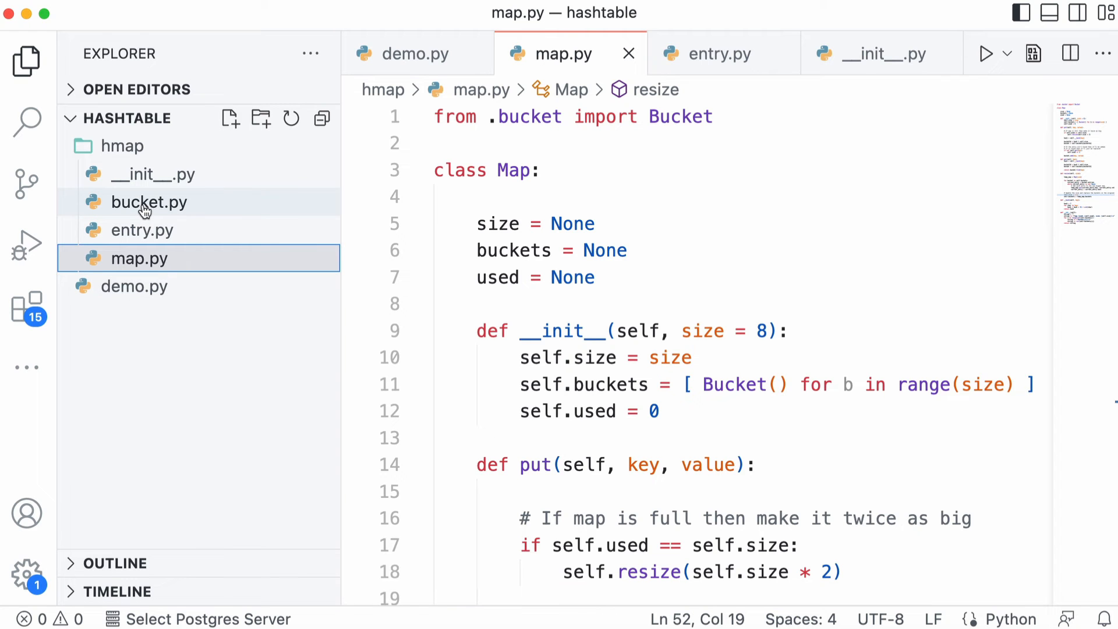
{"action": "mouse_move", "coordinate": [149, 201]}
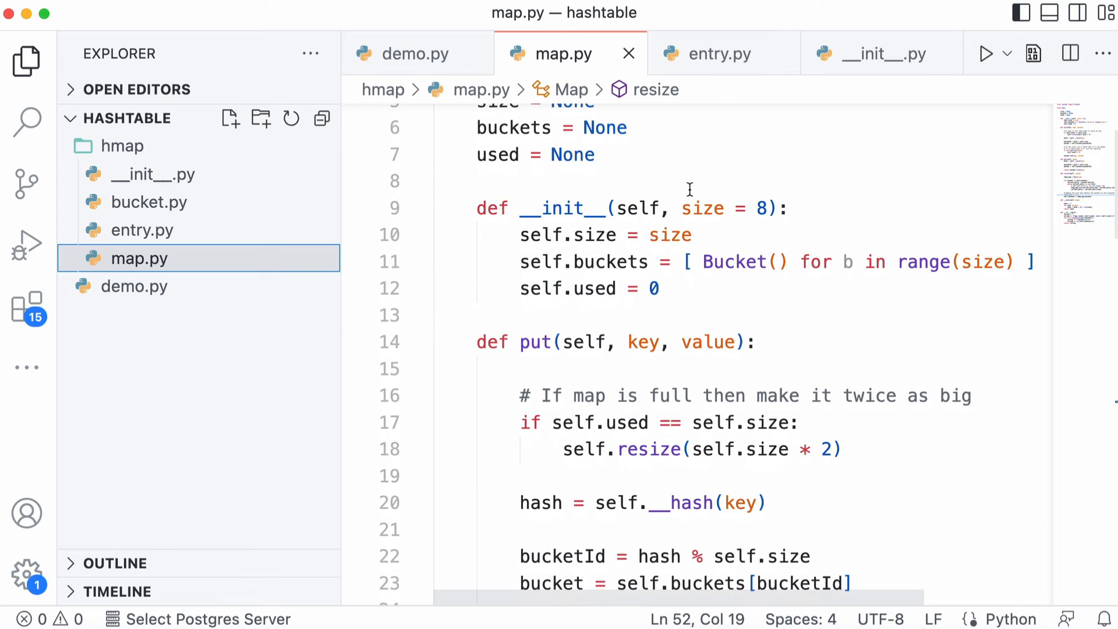
{"action": "left_click_drag", "start_coordinate": [552, 262], "coordinate": [1037, 262]}
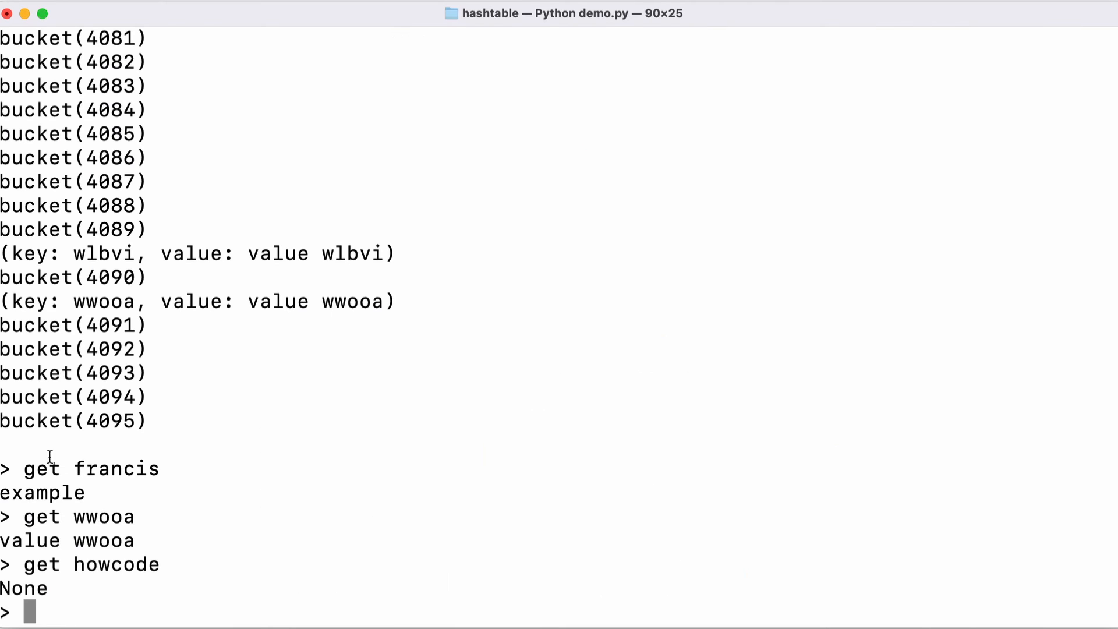
- Store key 123 with value hello at the demo prompt
{"action": "type", "text": "put 123 hello"}
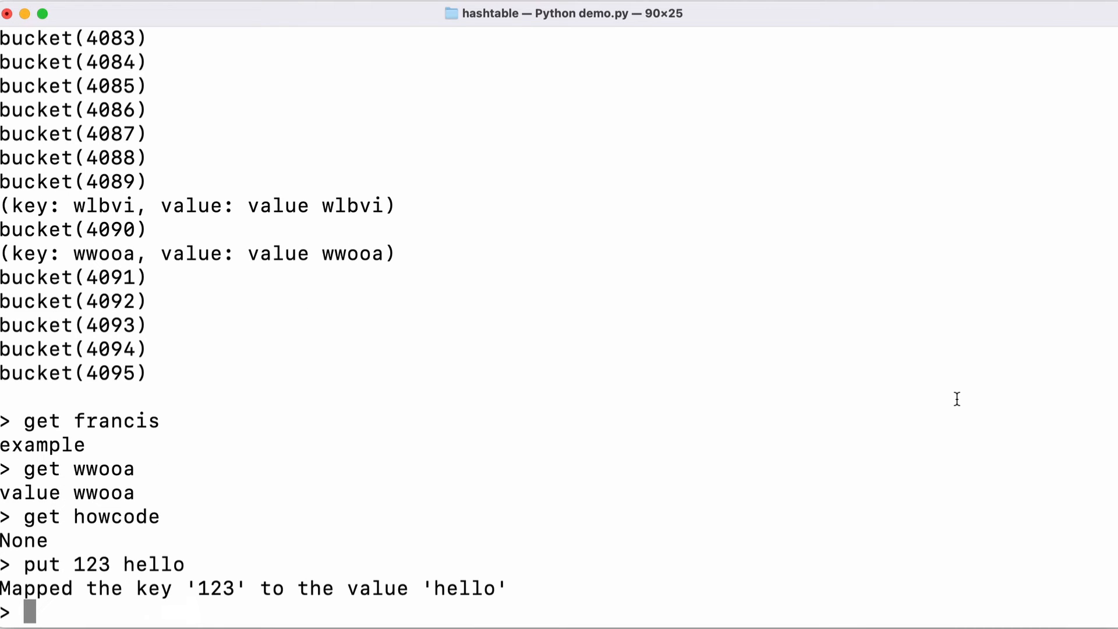
{"action": "mouse_move", "coordinate": [683, 617]}
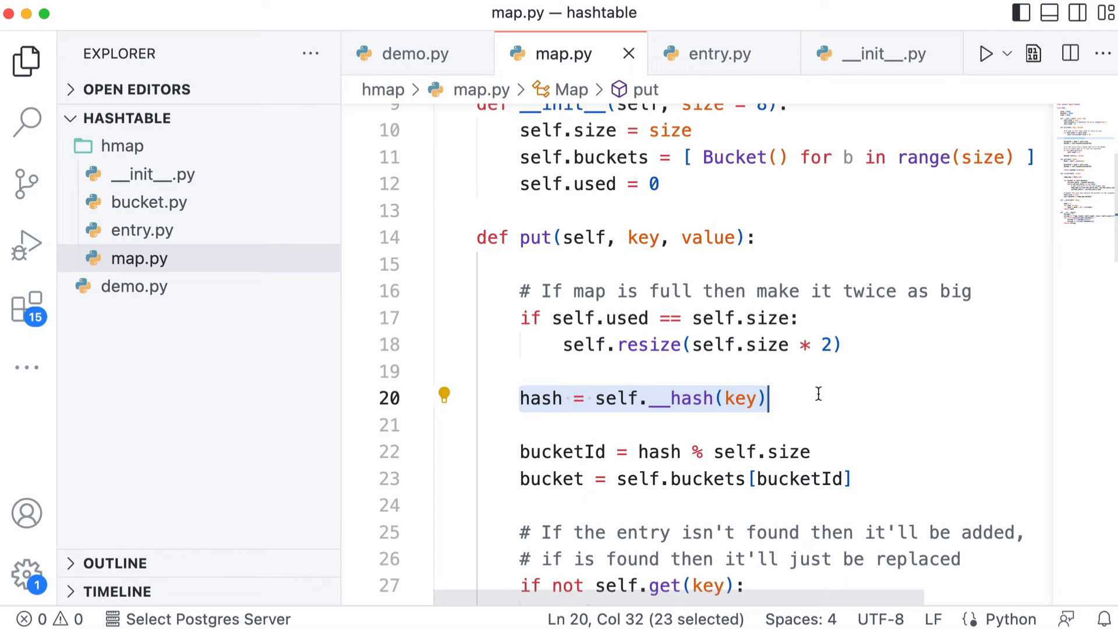
- In put(), highlight the hash % self.size bucketId line and the self.used increment, then scroll to resize
{"action": "scroll", "scroll_direction": "down", "scroll_amount": 3}
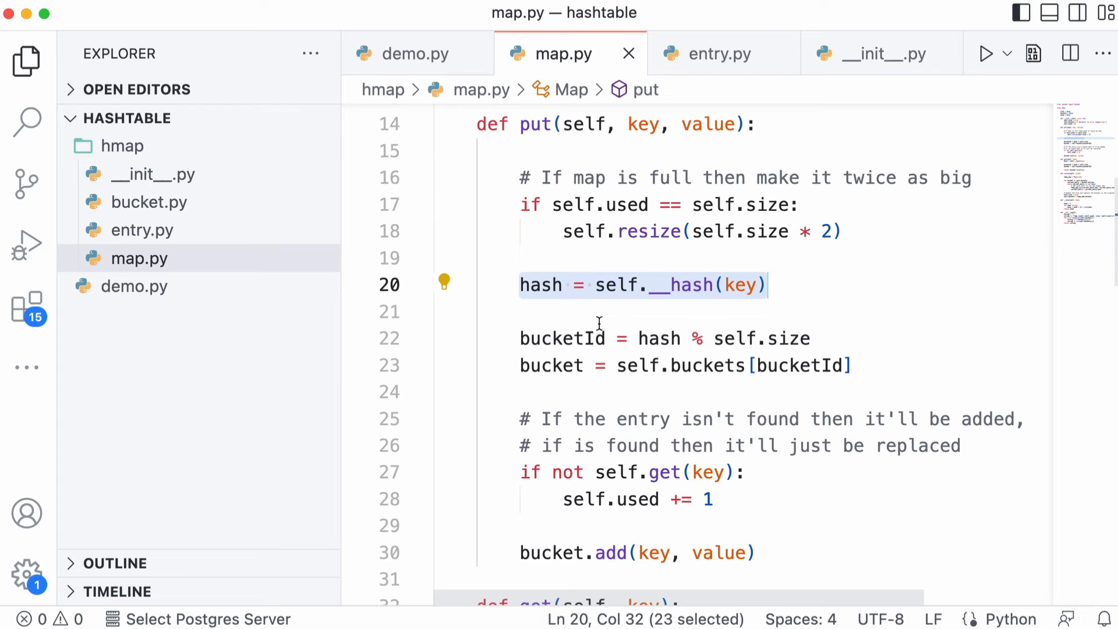
{"action": "left_click", "coordinate": [809, 338]}
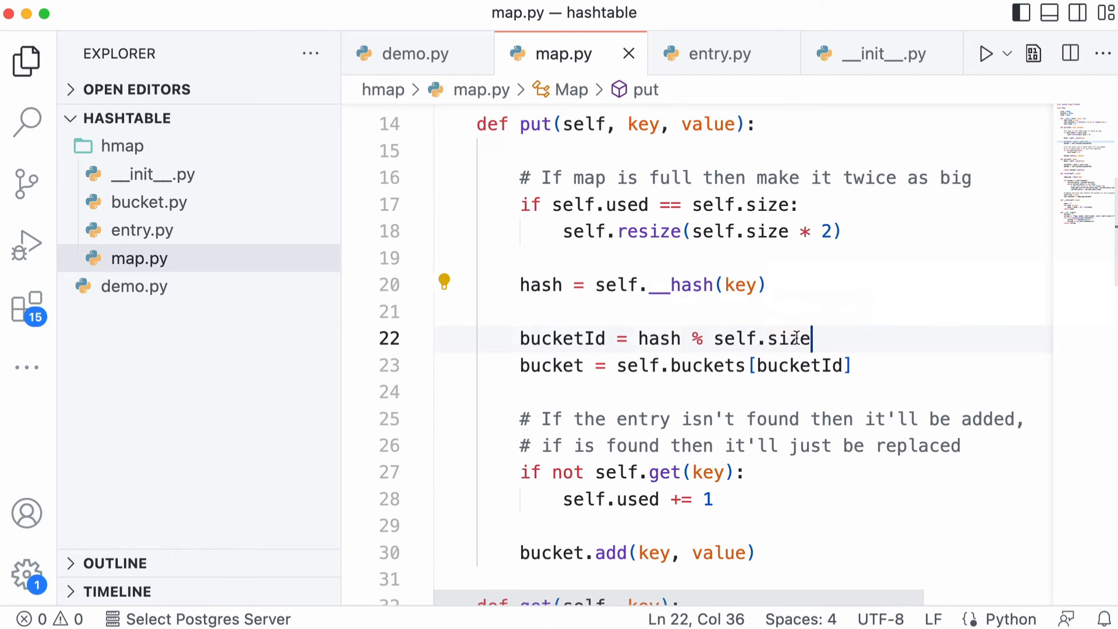
{"action": "left_click_drag", "start_coordinate": [811, 338], "coordinate": [637, 338]}
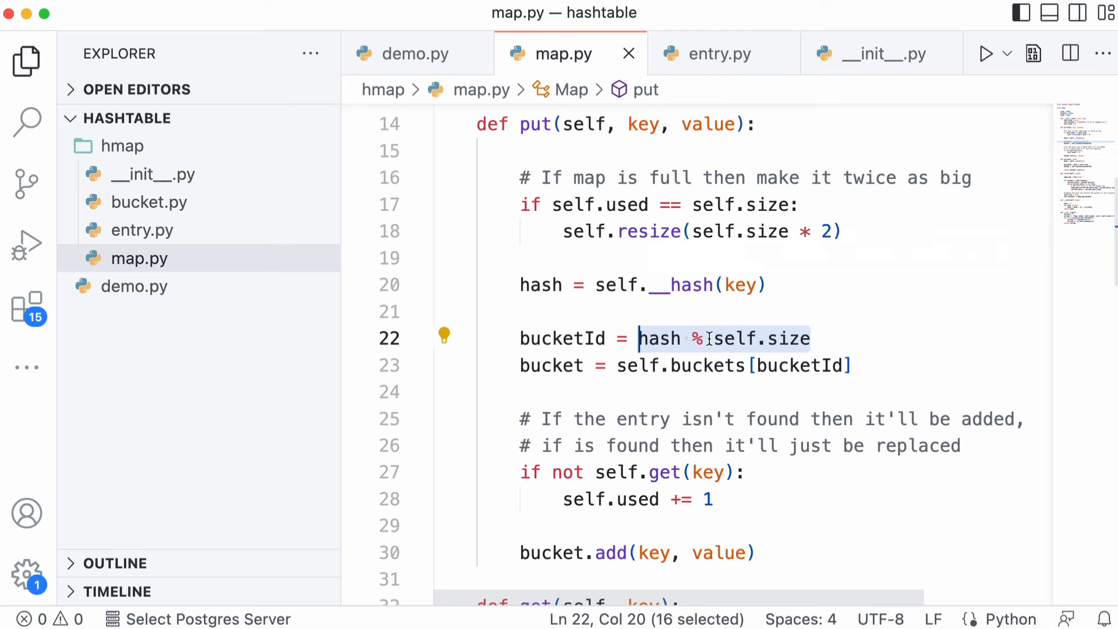
{"action": "mouse_move", "coordinate": [681, 284]}
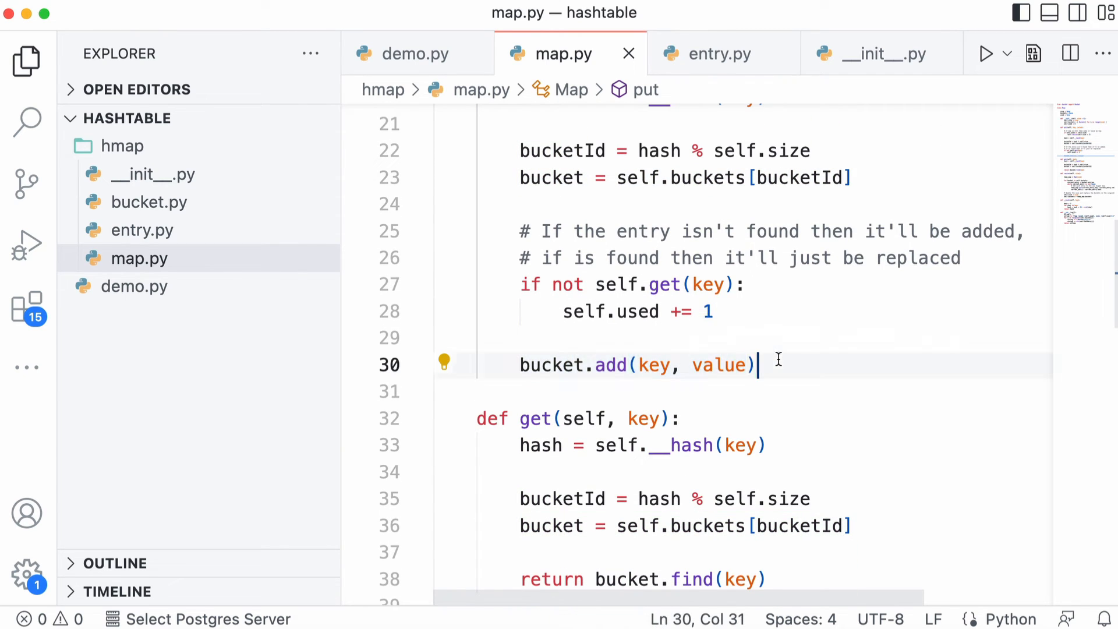
{"action": "double_click", "coordinate": [610, 313]}
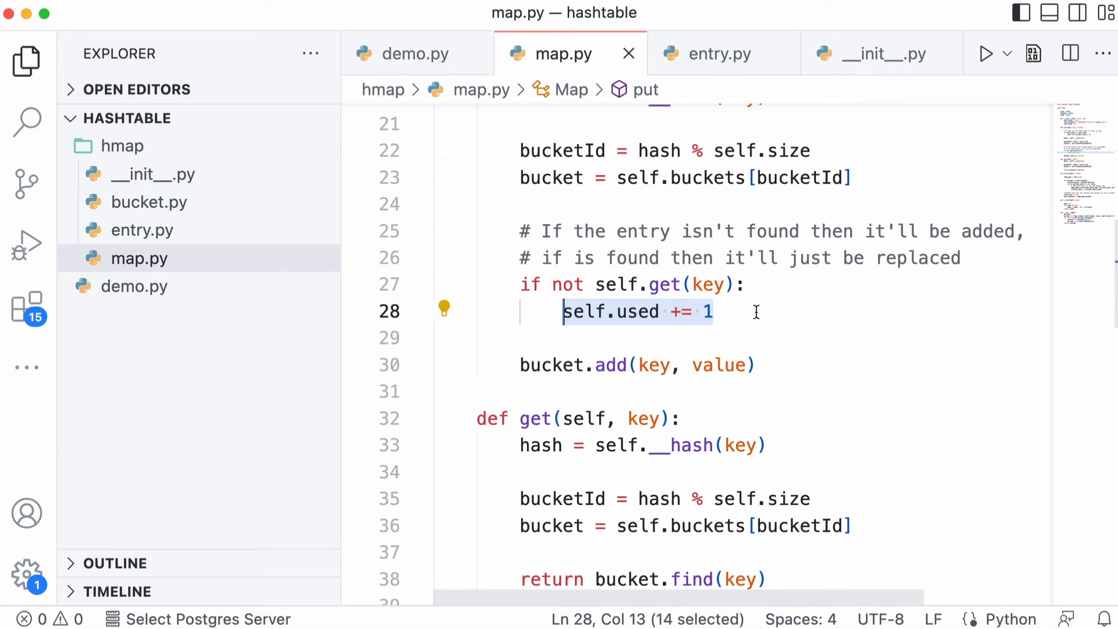
{"action": "scroll", "scroll_direction": "down", "scroll_amount": 3}
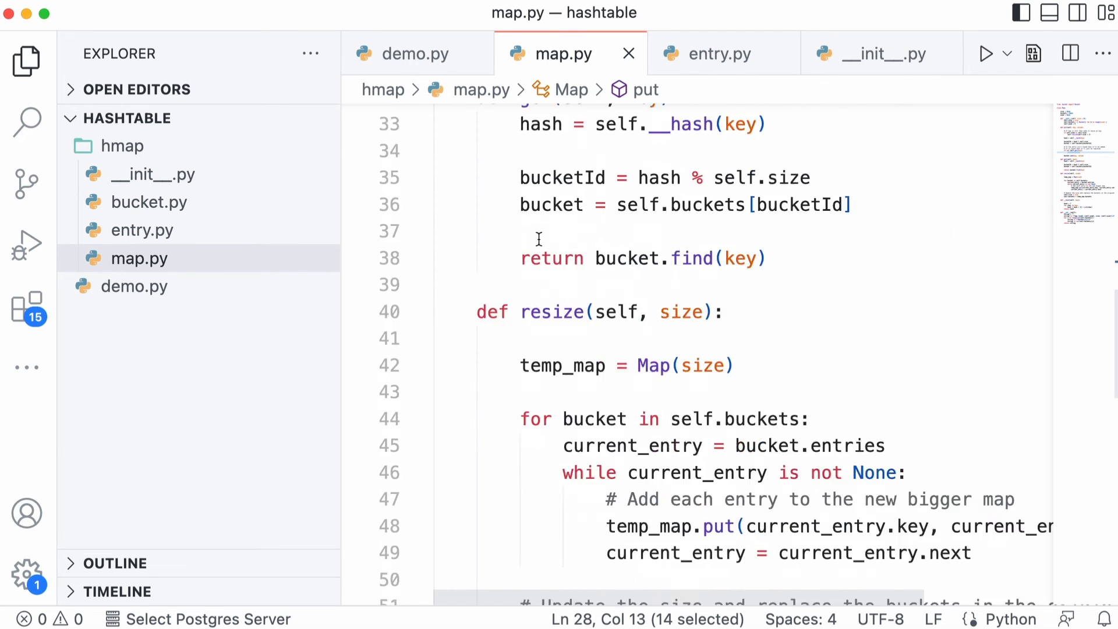
{"action": "scroll", "scroll_direction": "up", "scroll_amount": 3}
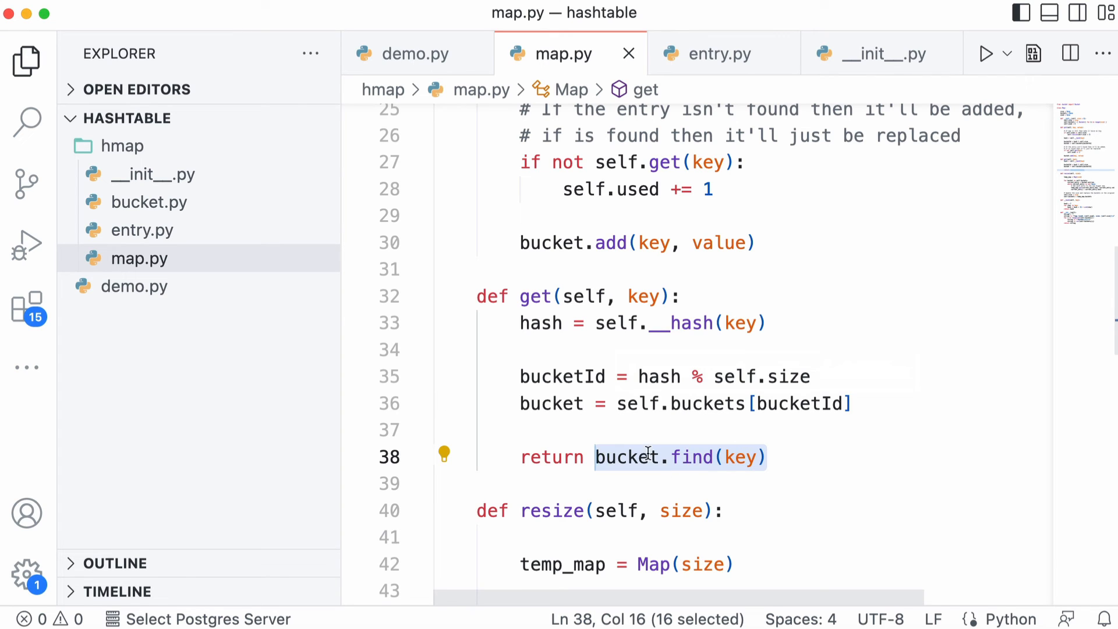
{"action": "mouse_move", "coordinate": [692, 456]}
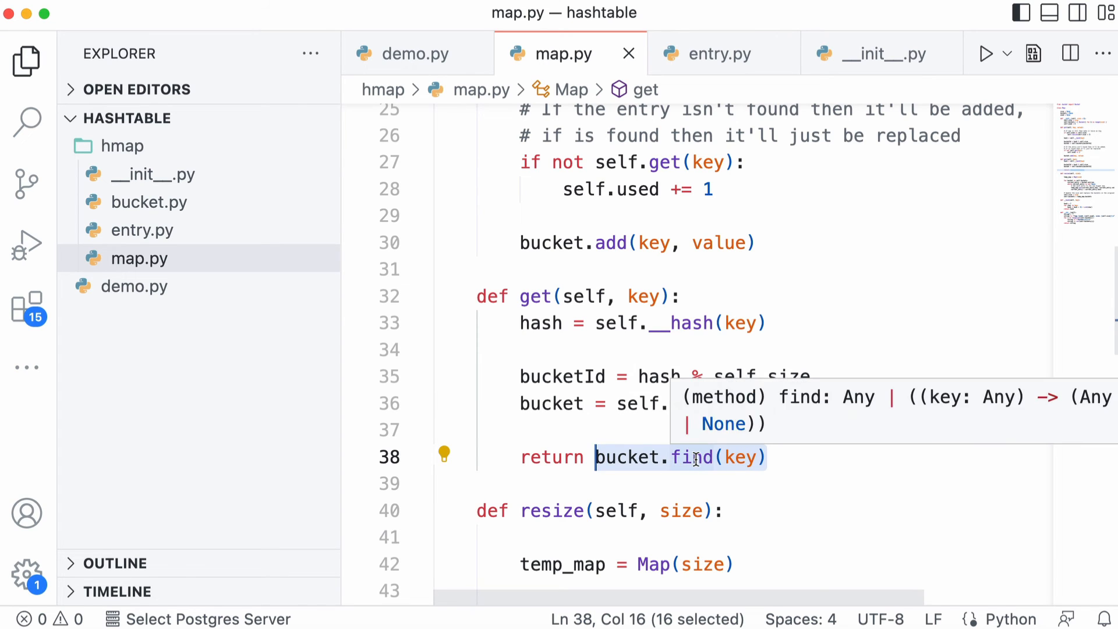
{"action": "scroll", "scroll_direction": "down", "scroll_amount": 3}
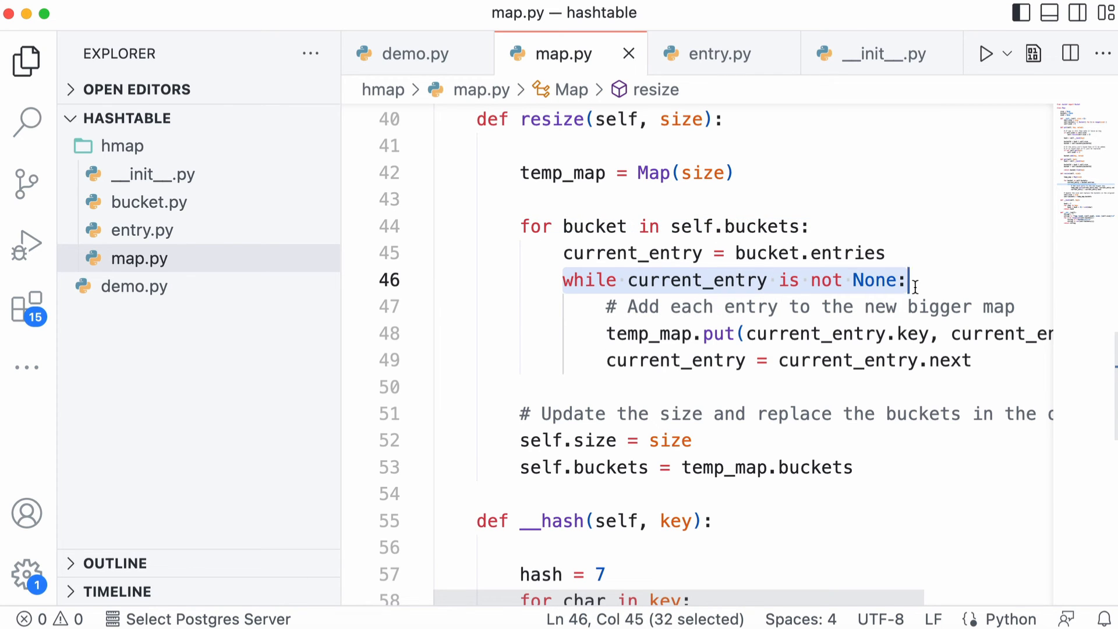
{"action": "scroll", "scroll_direction": "down", "scroll_amount": 3}
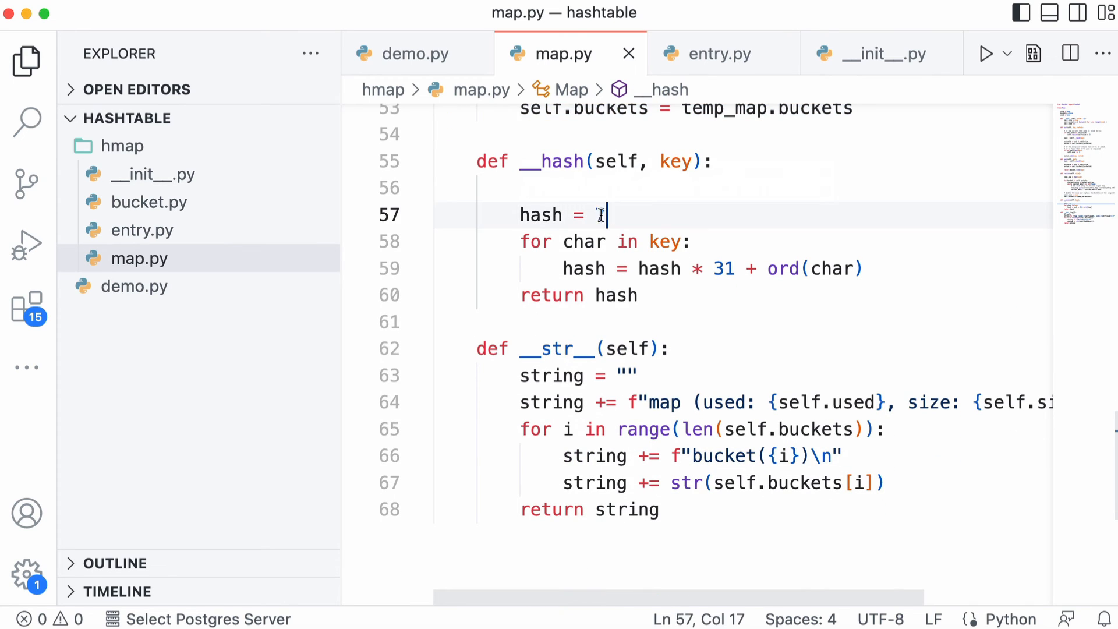
{"action": "type", "text": "7"}
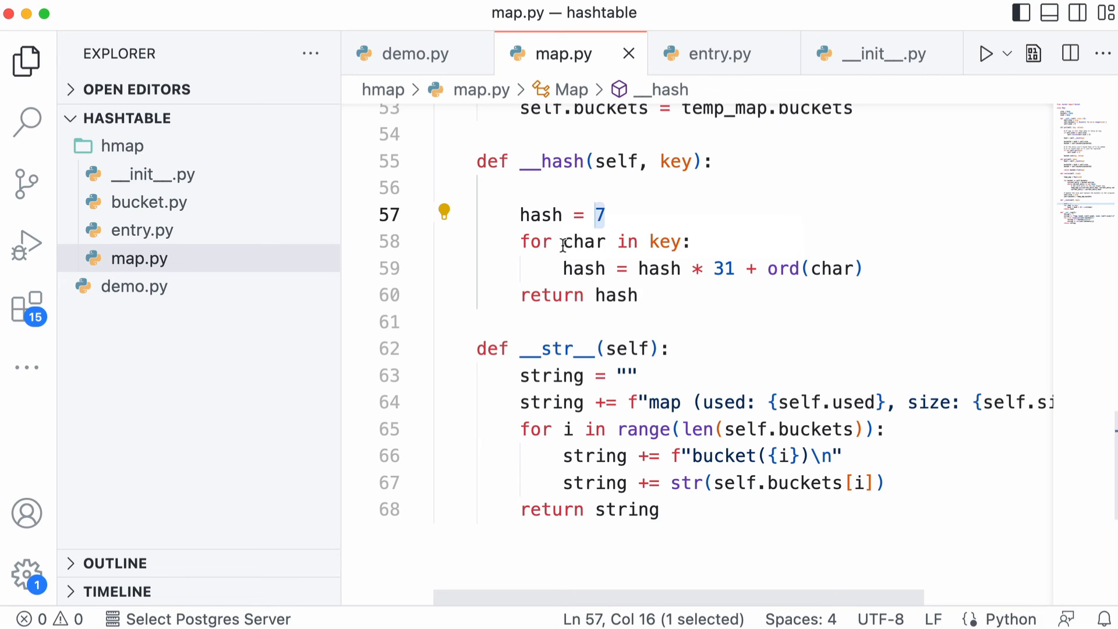
{"action": "double_click", "coordinate": [582, 242]}
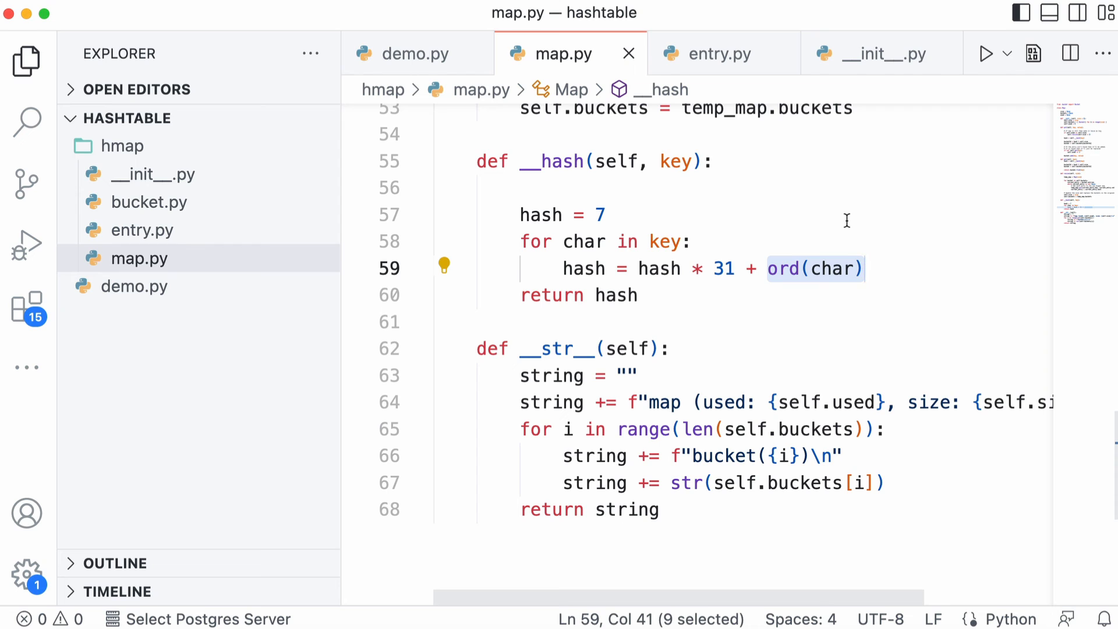
{"action": "double_click", "coordinate": [722, 269]}
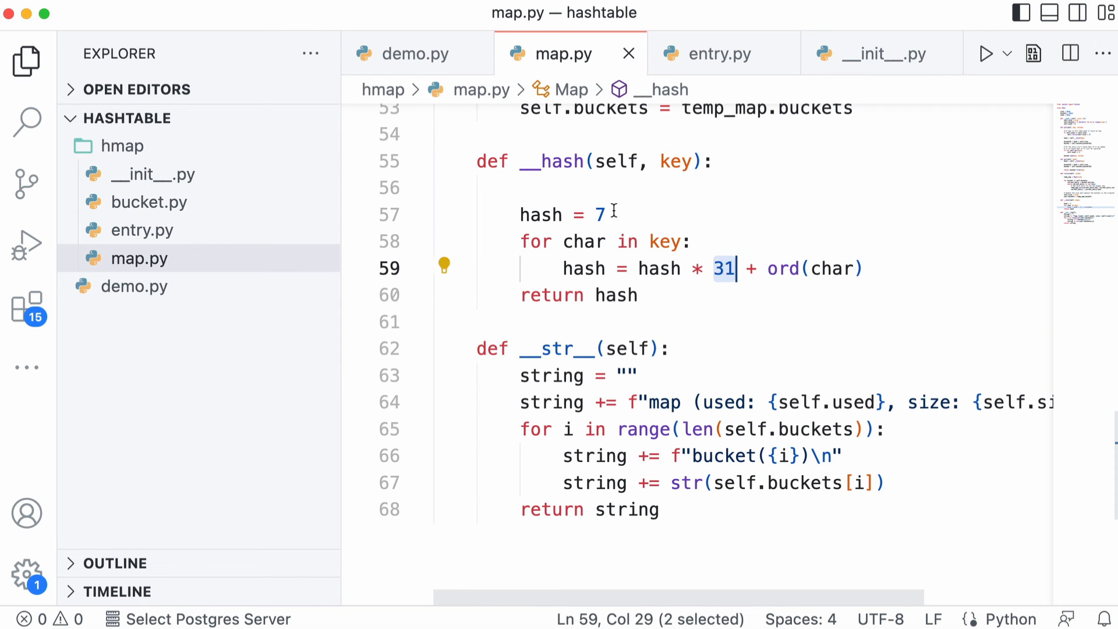
{"action": "mouse_move", "coordinate": [735, 206]}
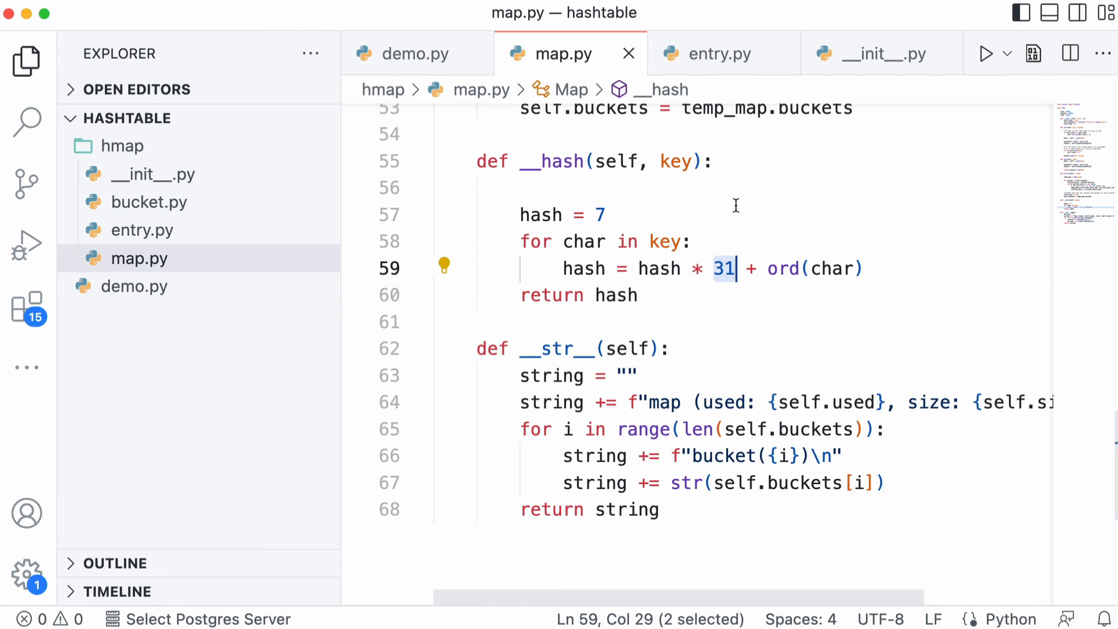
{"action": "left_click", "coordinate": [150, 202]}
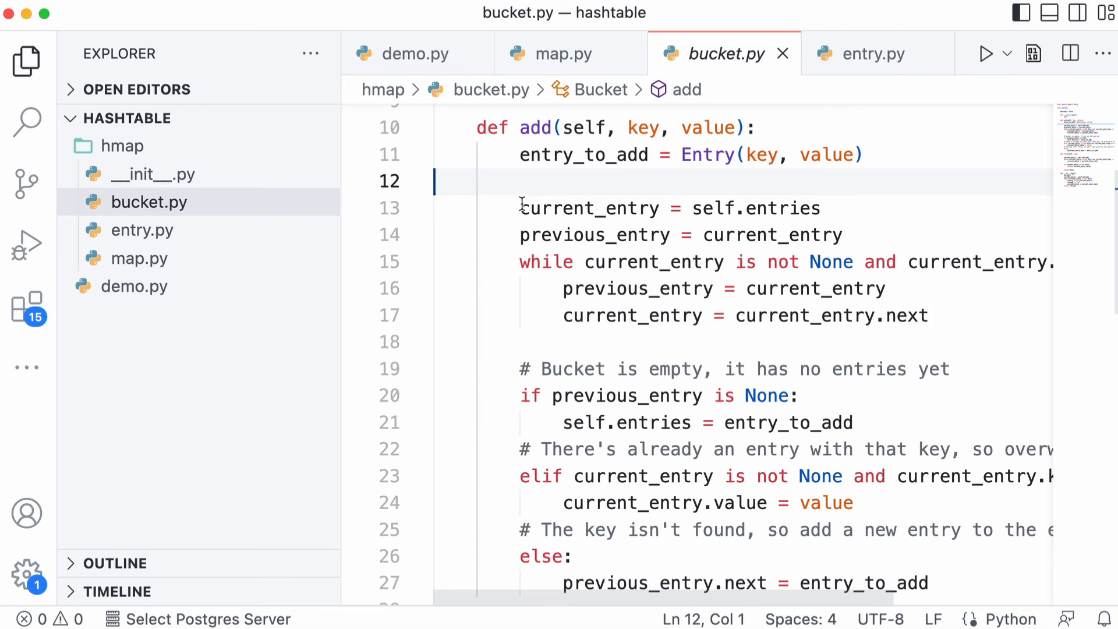
{"action": "mouse_move", "coordinate": [498, 186]}
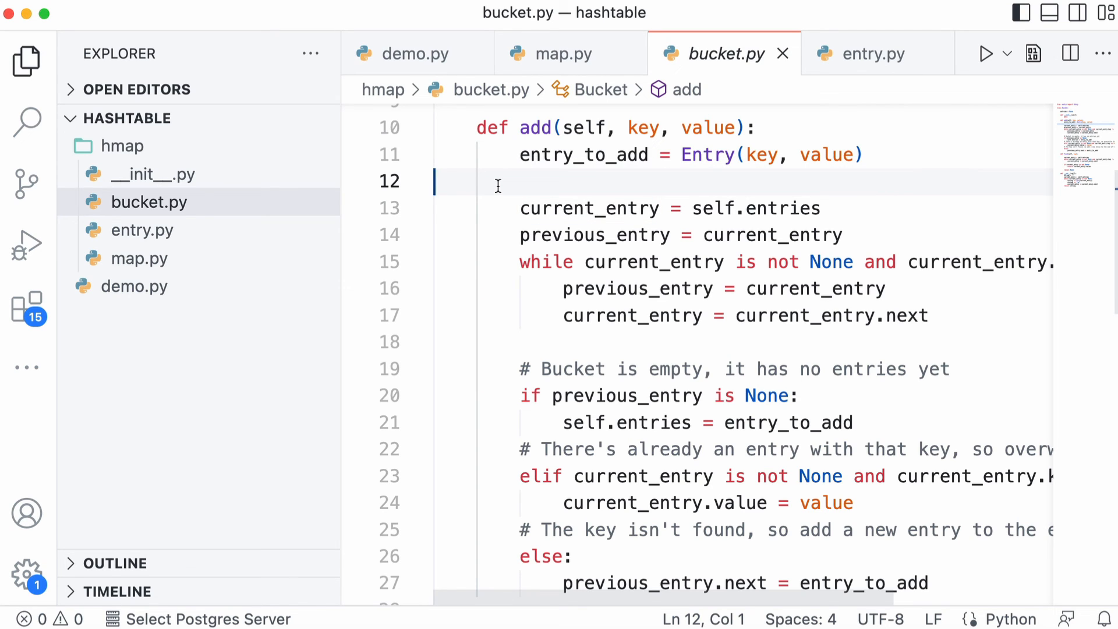
- Select bucket.py's add() entry loop and scroll down to the find method
{"action": "left_click_drag", "start_coordinate": [520, 207], "coordinate": [930, 315]}
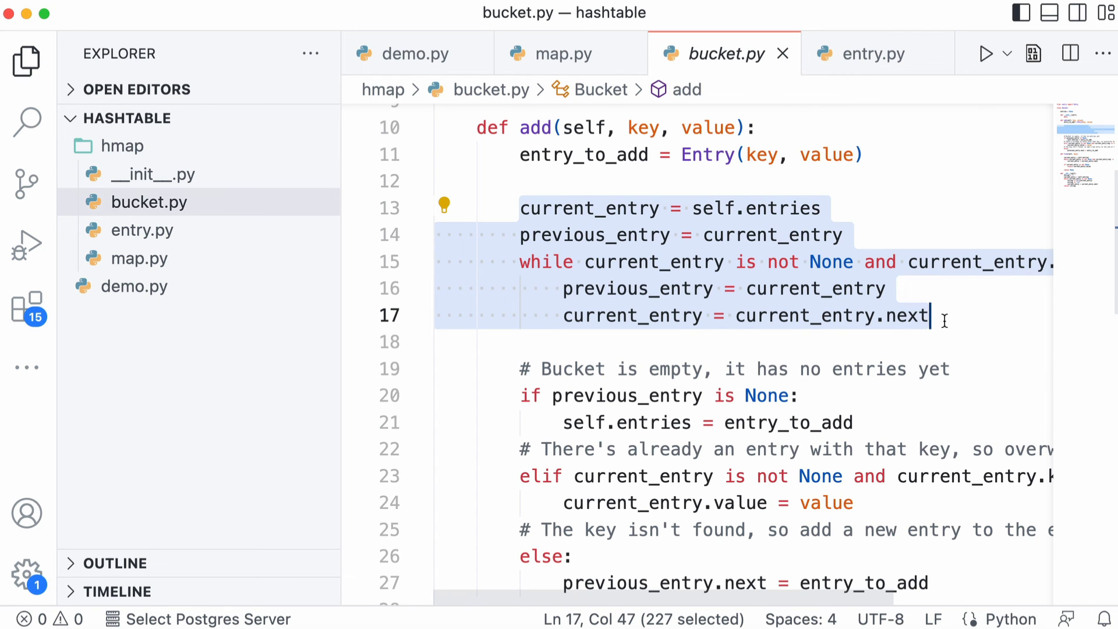
{"action": "scroll", "scroll_direction": "down", "scroll_amount": 3}
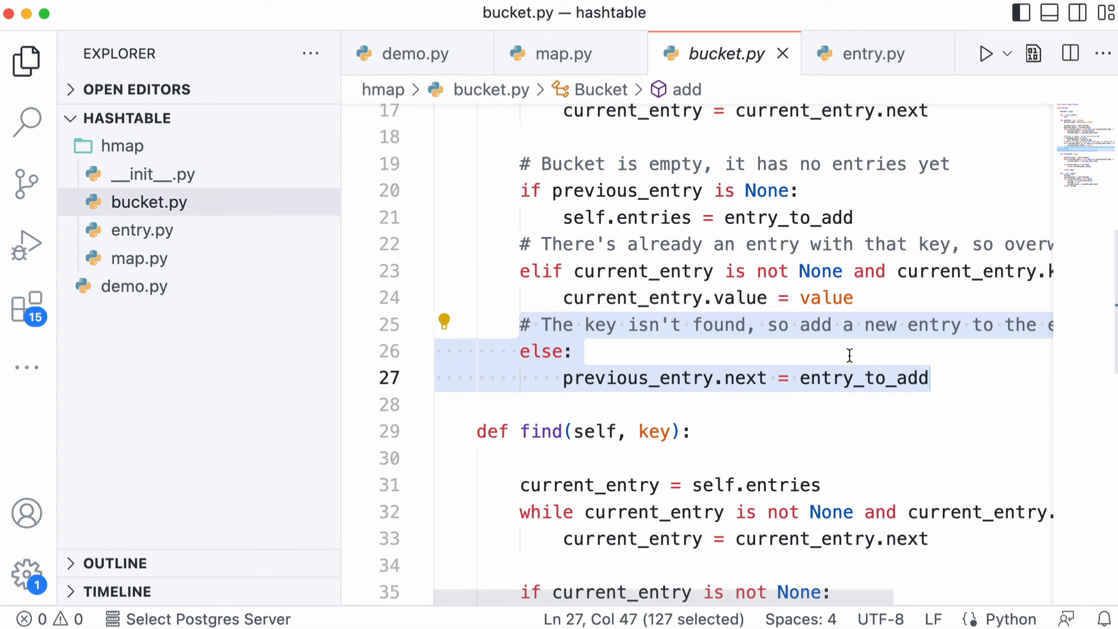
{"action": "scroll", "scroll_direction": "down", "scroll_amount": 3}
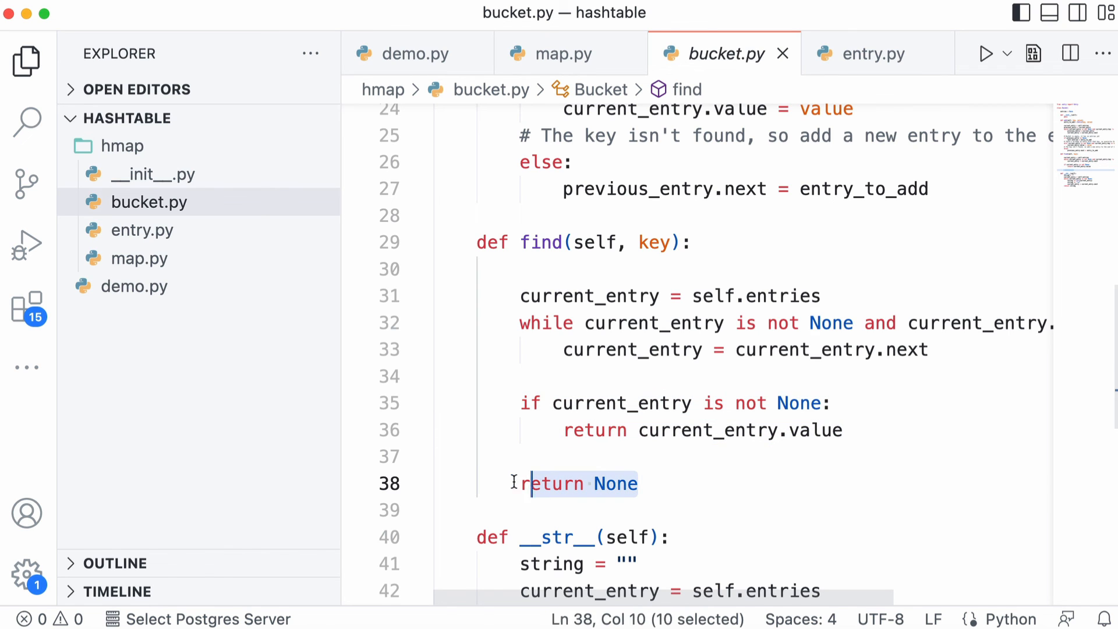
- Show the Entry class in entry.py, then return to map.py
{"action": "left_click", "coordinate": [865, 54]}
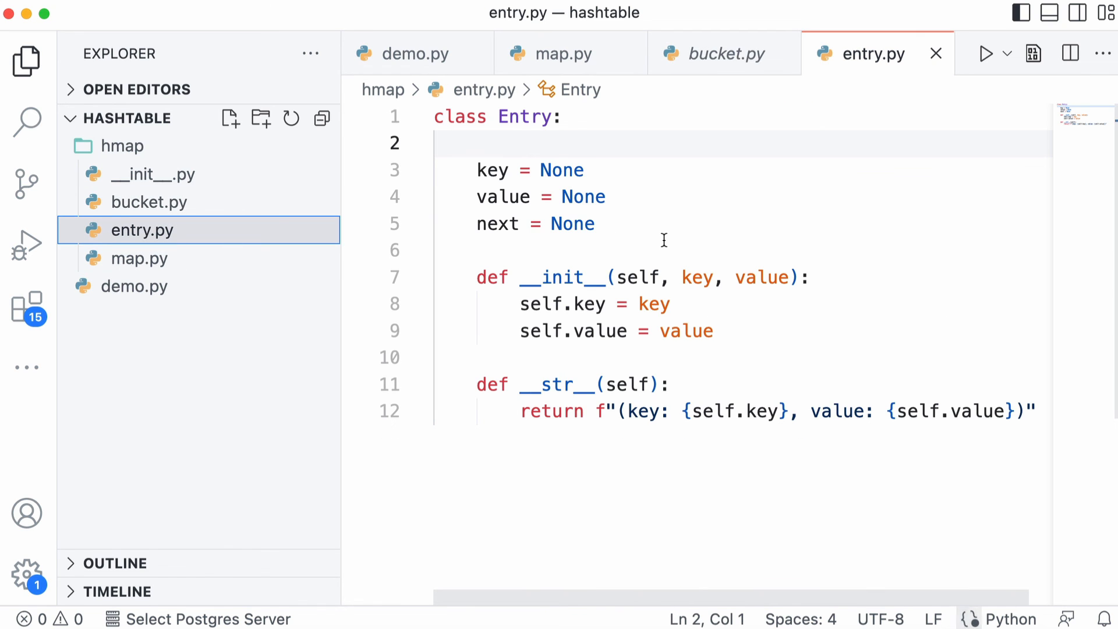
{"action": "mouse_move", "coordinate": [747, 312]}
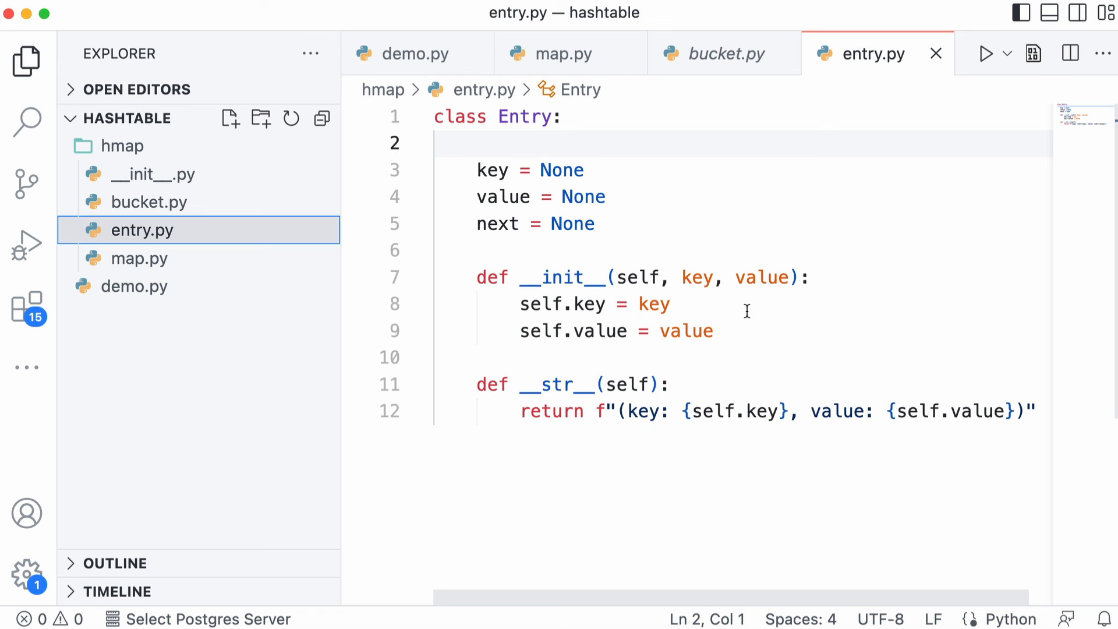
{"action": "left_click", "coordinate": [551, 54]}
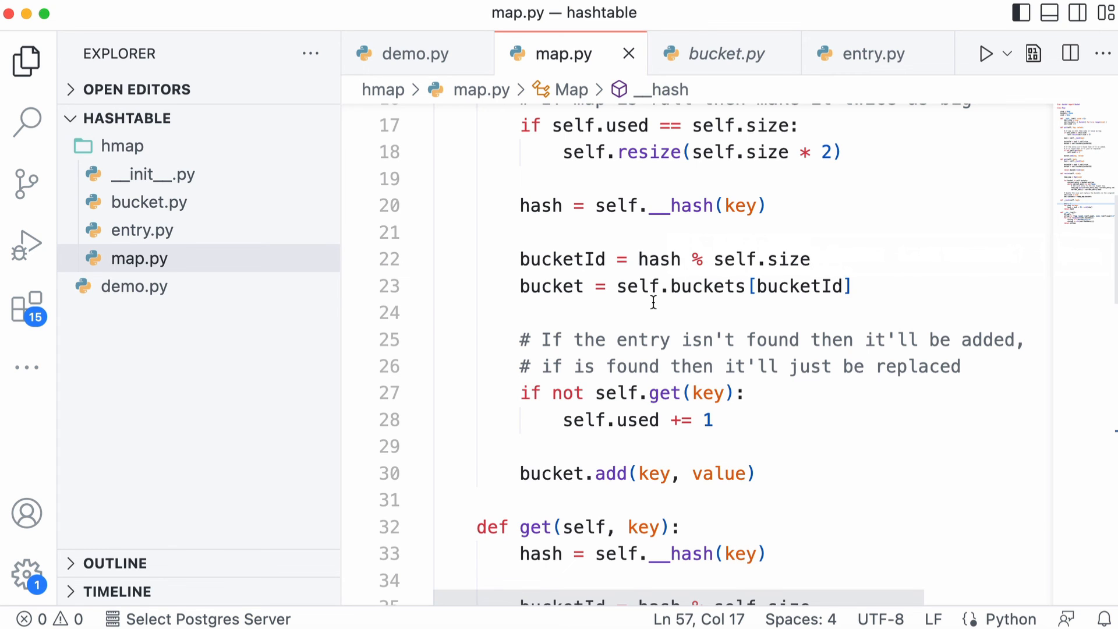
- Show demo.py with its command help and input loop
{"action": "left_click", "coordinate": [417, 52]}
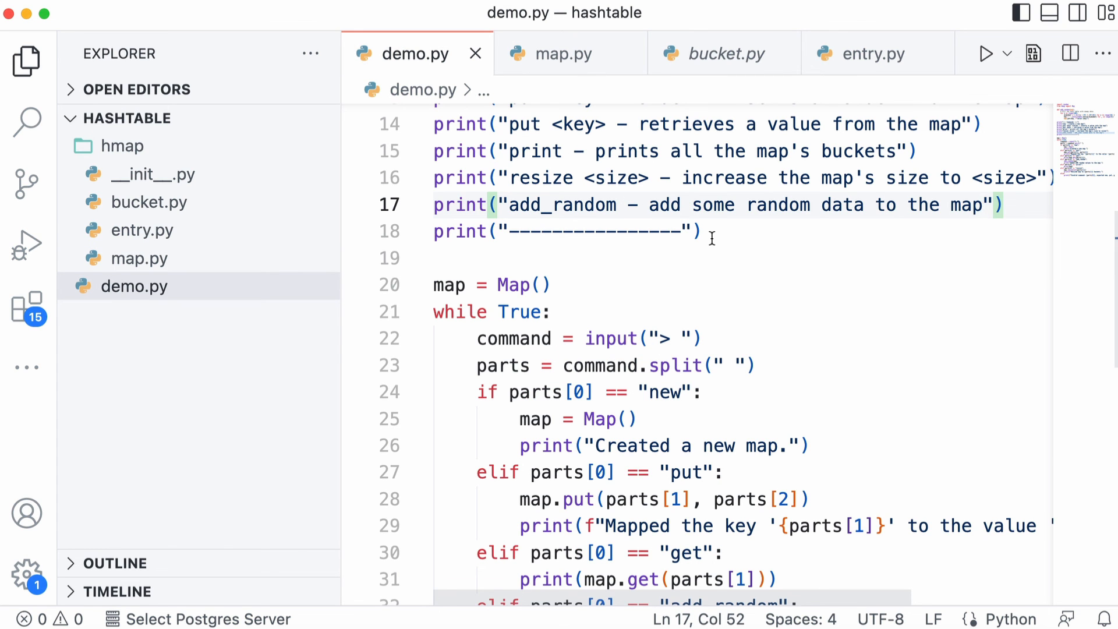